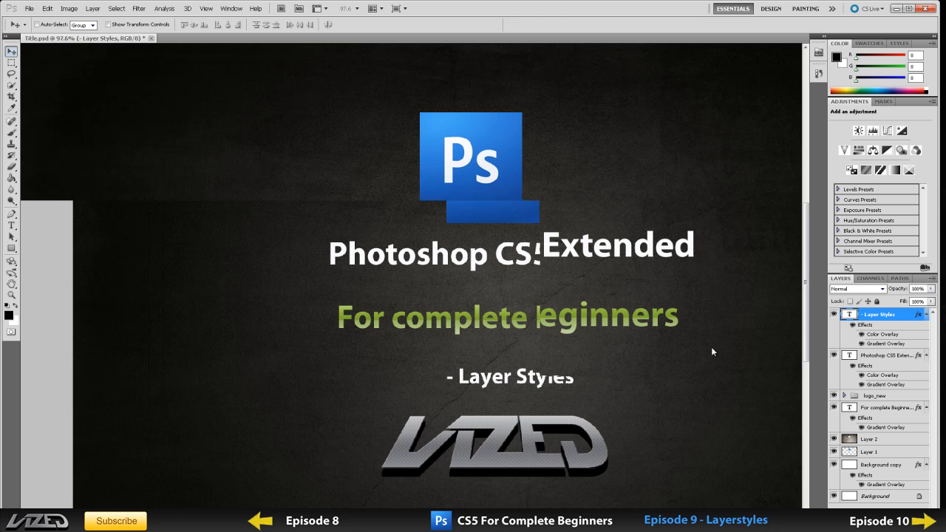
Delete the extra text layers and retype the remaining heading as 'Layer Styles'
{"action": "left_click", "coordinate": [880, 355]}
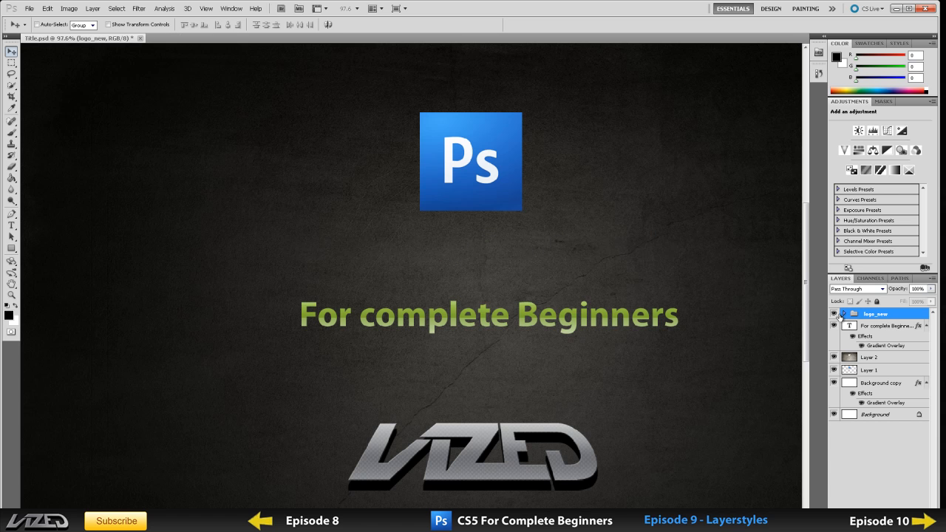
{"action": "left_click", "coordinate": [875, 326]}
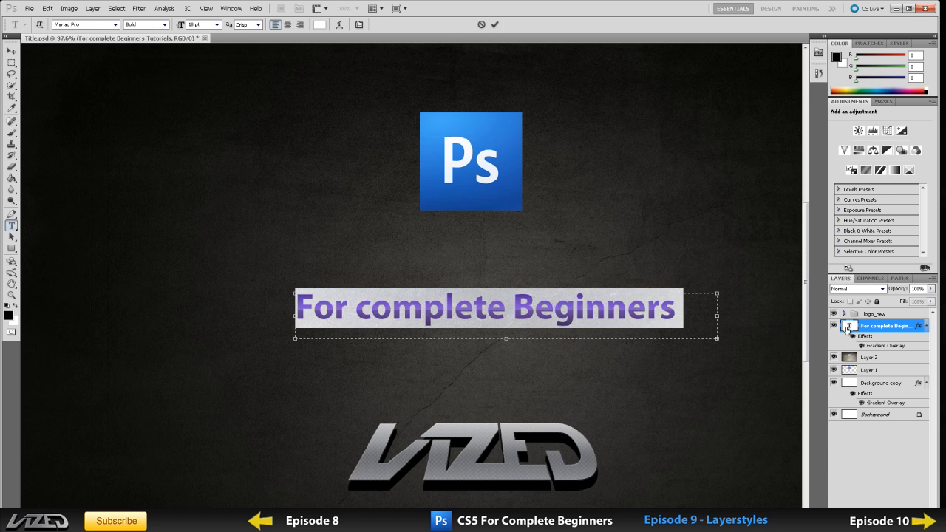
{"action": "type", "text": "Layer Styles"}
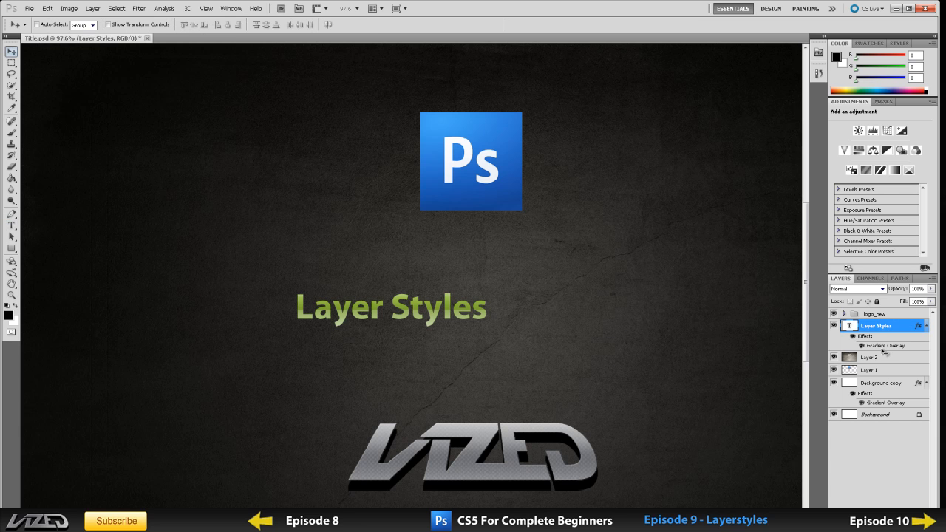
{"action": "mouse_move", "coordinate": [894, 352]}
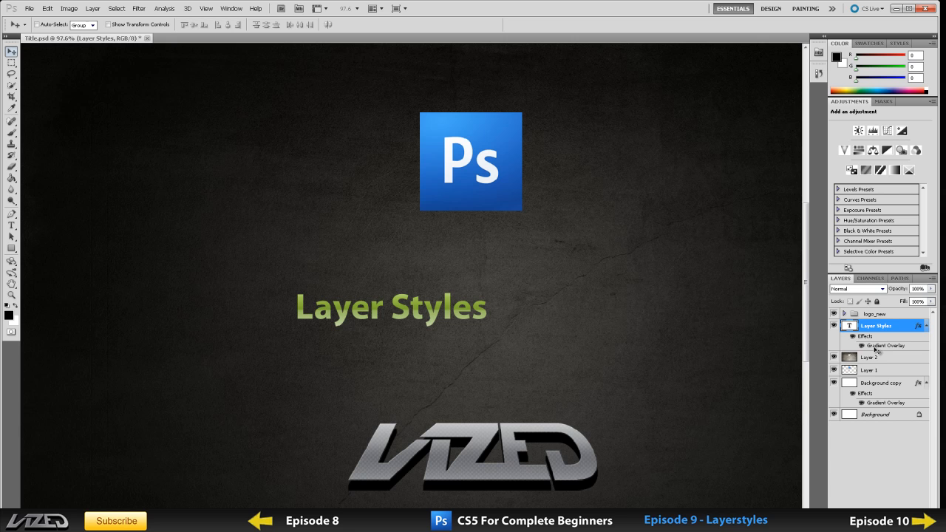
Reopen the title layer's Layer Style dialog and switch on Drop Shadow
{"action": "double_click", "coordinate": [883, 346]}
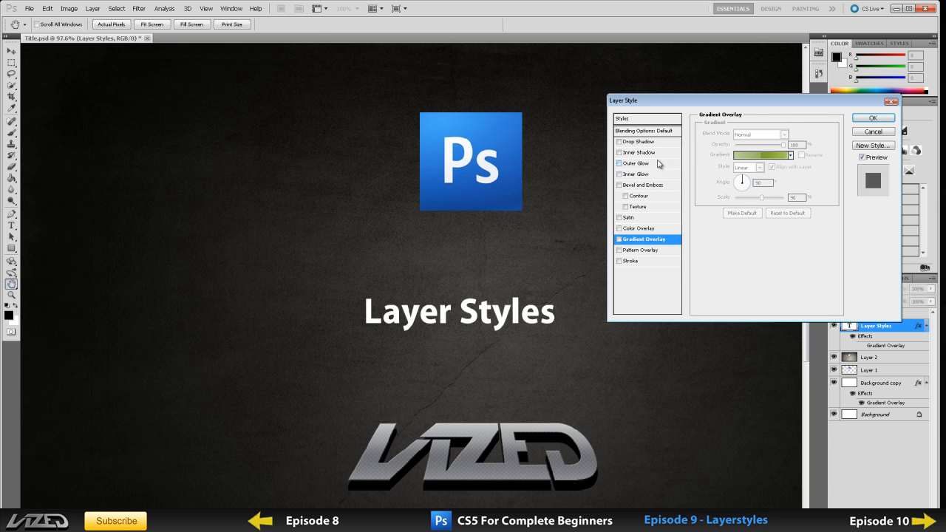
{"action": "left_click", "coordinate": [637, 142]}
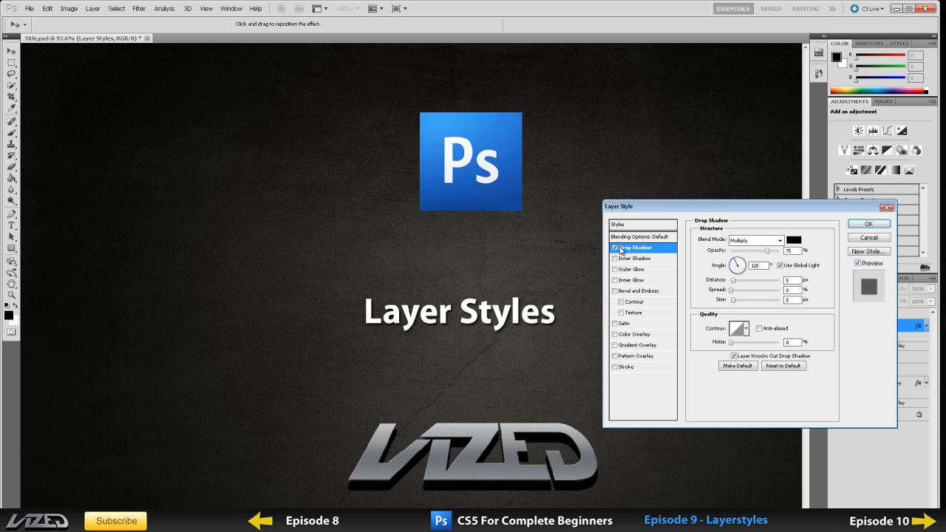
{"action": "mouse_move", "coordinate": [702, 257]}
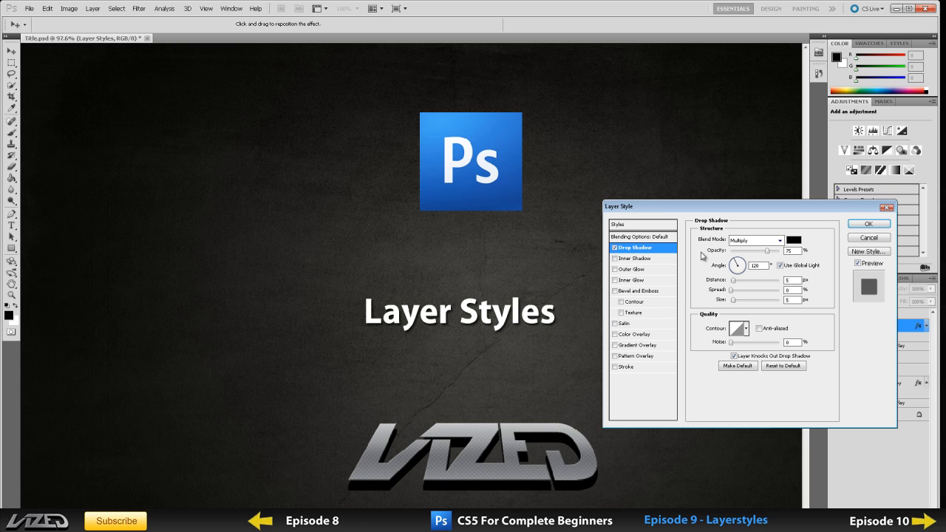
{"action": "mouse_move", "coordinate": [703, 269]}
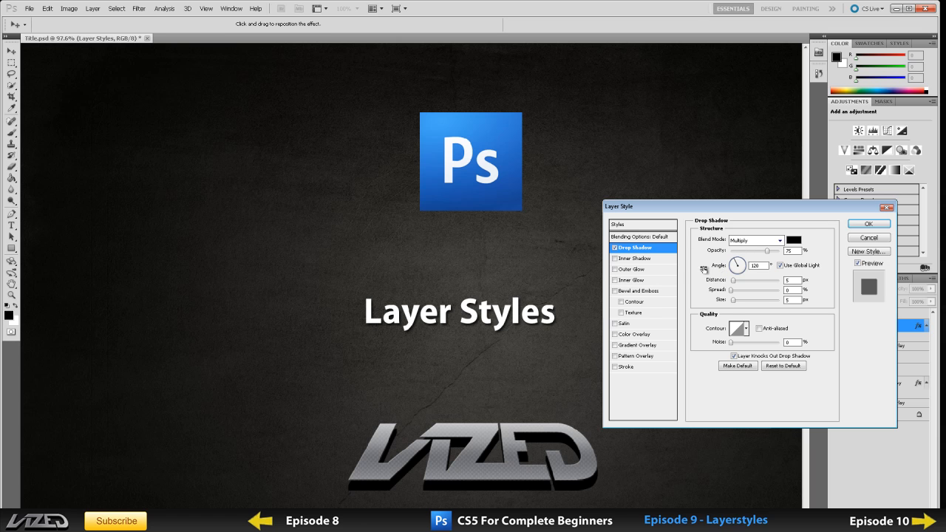
{"action": "mouse_move", "coordinate": [774, 210]}
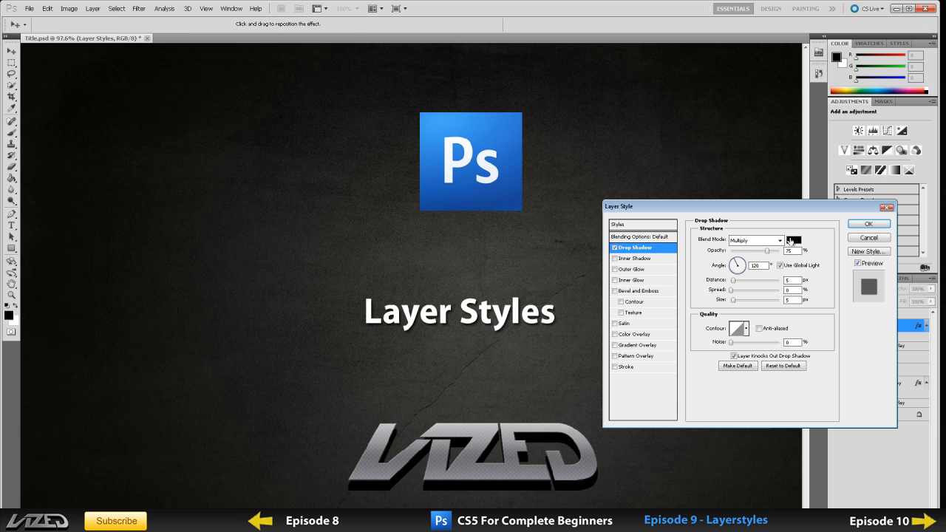
{"action": "left_click", "coordinate": [792, 240]}
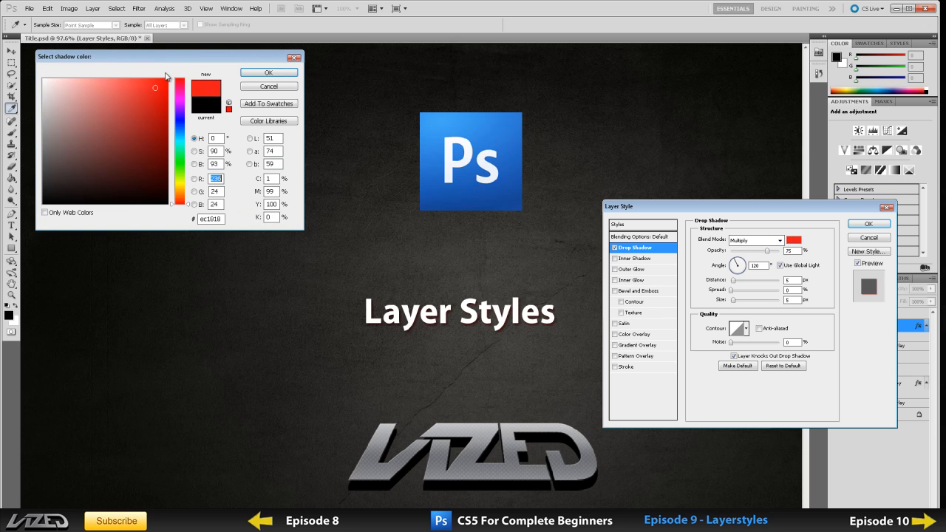
{"action": "left_click", "coordinate": [269, 71]}
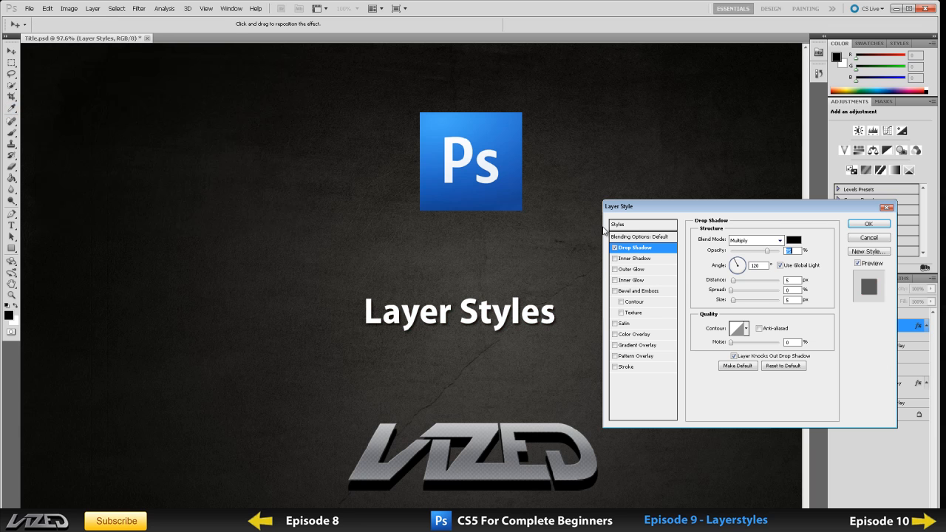
{"action": "mouse_move", "coordinate": [554, 319]}
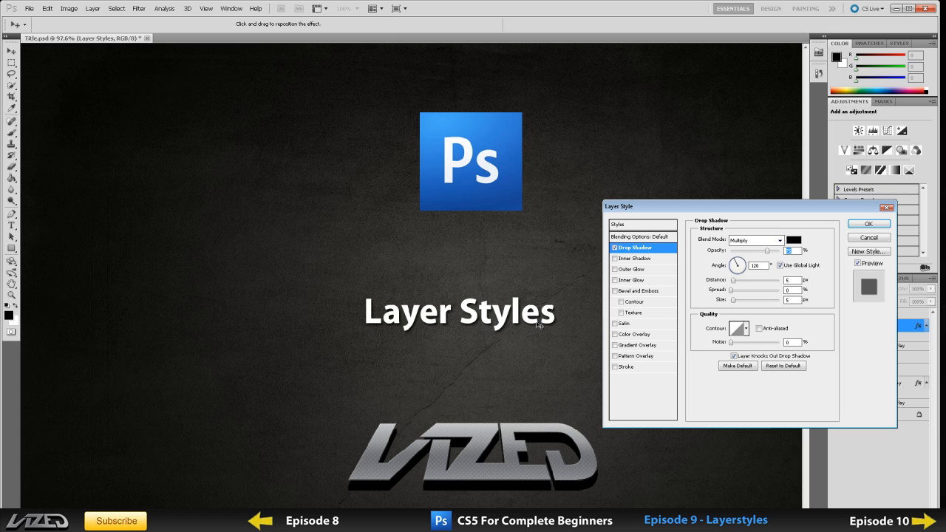
{"action": "mouse_move", "coordinate": [553, 325]}
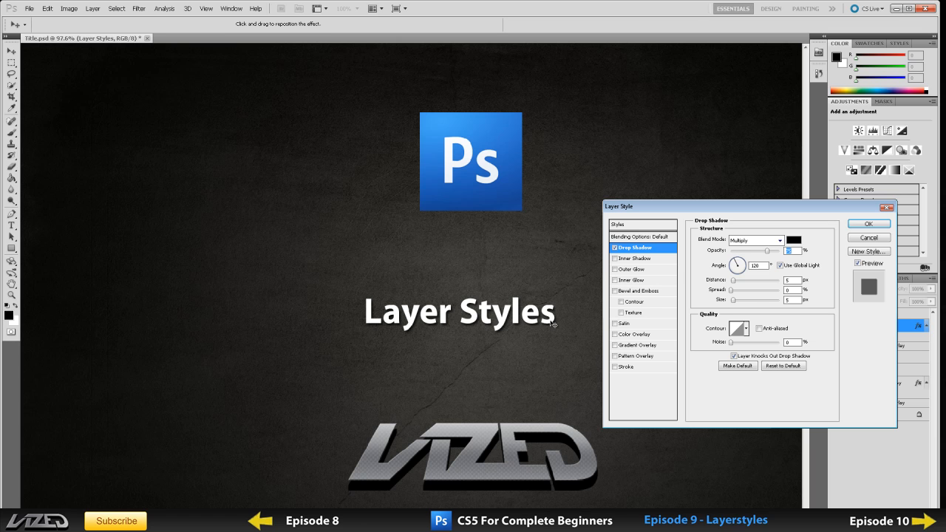
{"action": "mouse_move", "coordinate": [766, 304]}
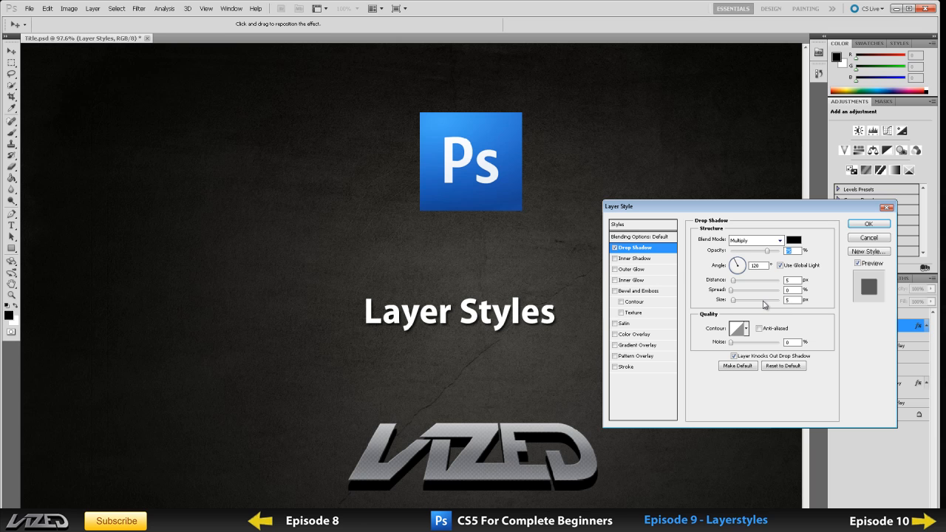
{"action": "mouse_move", "coordinate": [737, 281]}
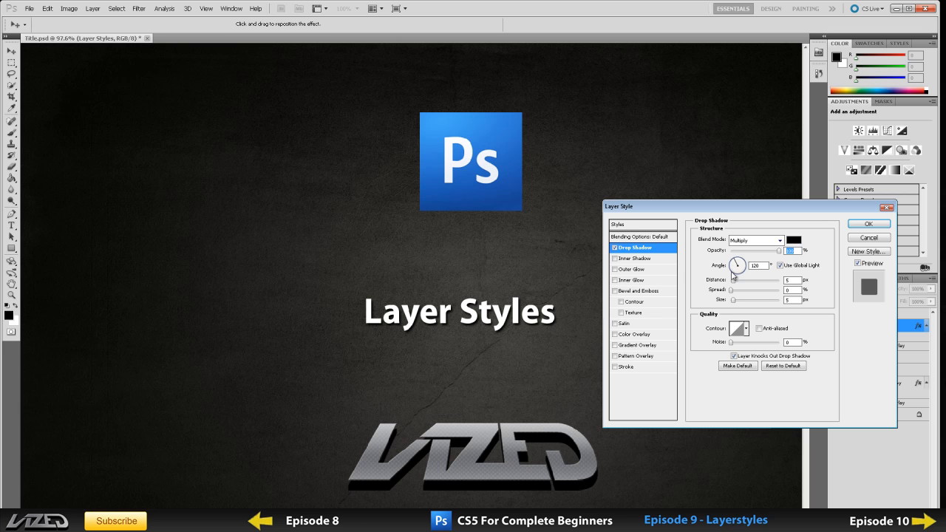
{"action": "mouse_move", "coordinate": [733, 272]}
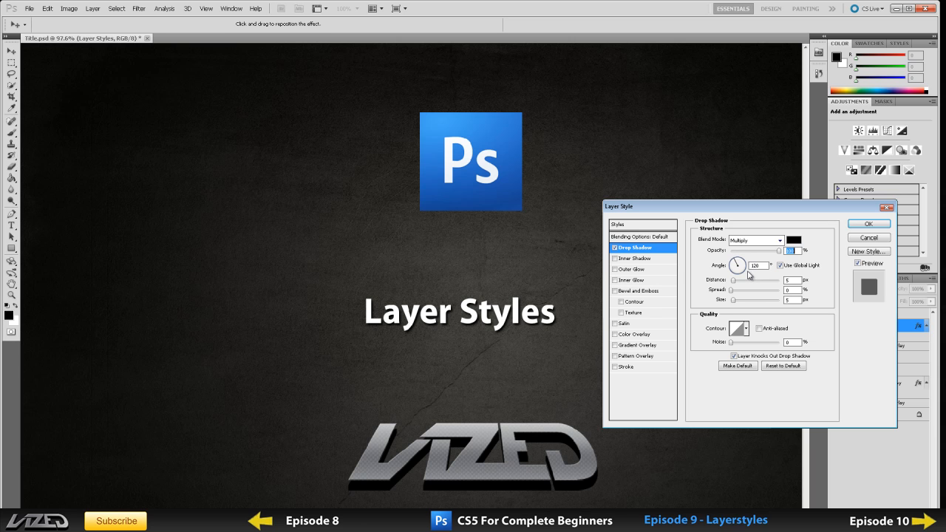
{"action": "mouse_move", "coordinate": [739, 279]}
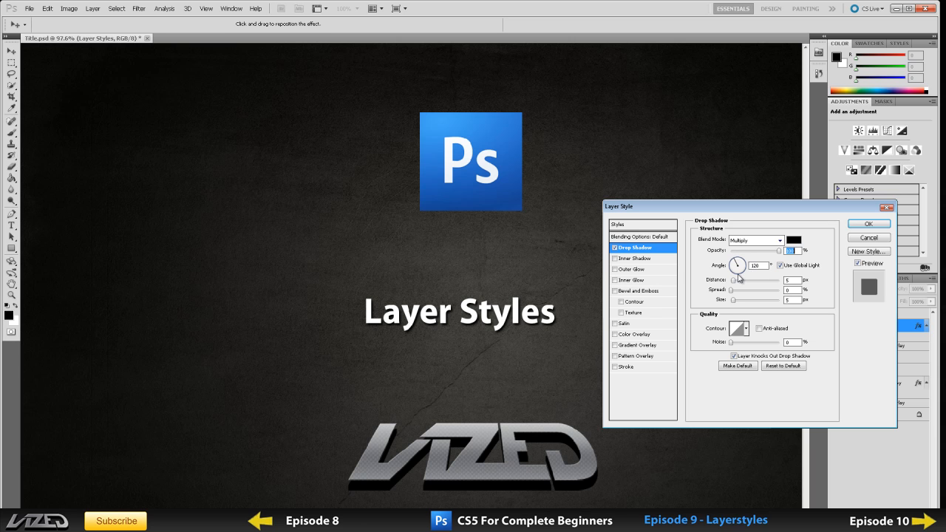
Make the shadow fully opaque with Normal blending and push it farther from the text
{"action": "left_click_drag", "start_coordinate": [738, 267], "coordinate": [733, 268]}
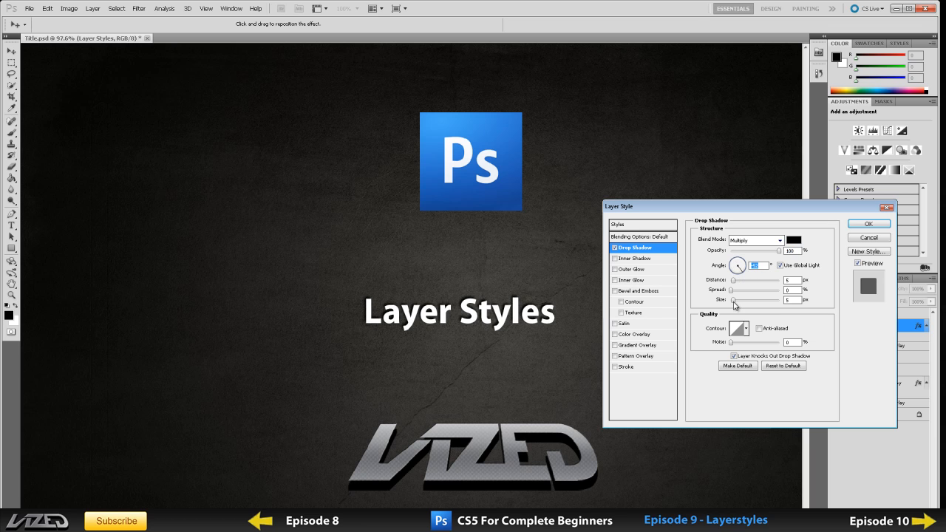
{"action": "left_click_drag", "start_coordinate": [732, 298], "coordinate": [739, 305]}
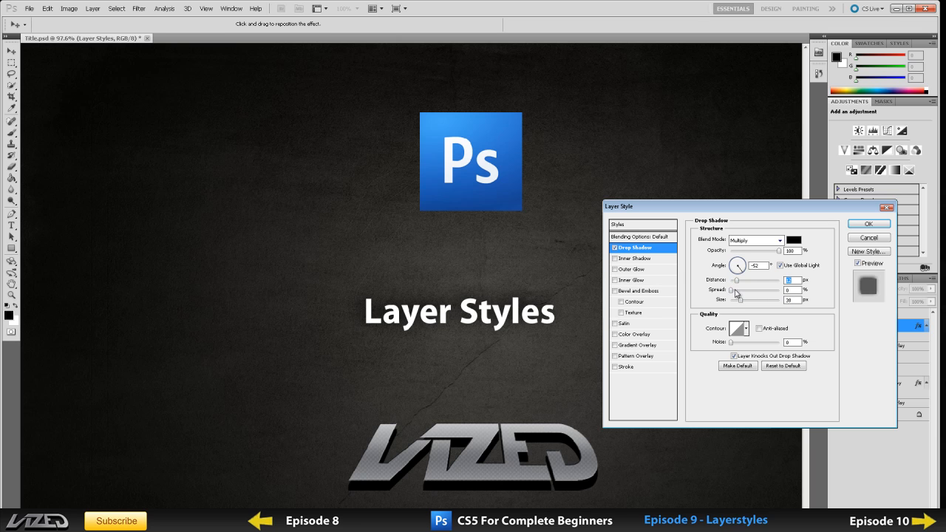
{"action": "left_click", "coordinate": [755, 239]}
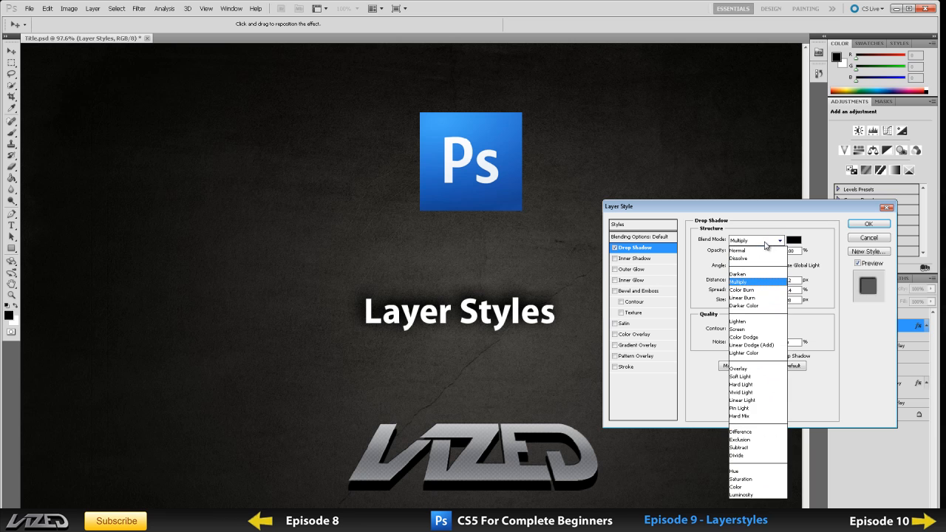
{"action": "left_click", "coordinate": [737, 250]}
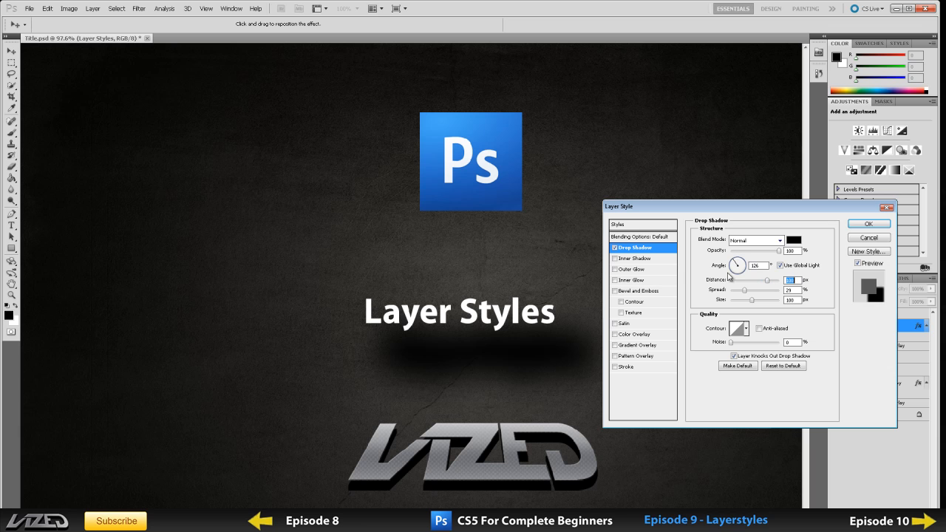
Swing the shadow angle around and raise Spread so it hugs the letters as an outline
{"action": "left_click_drag", "start_coordinate": [737, 264], "coordinate": [736, 260]}
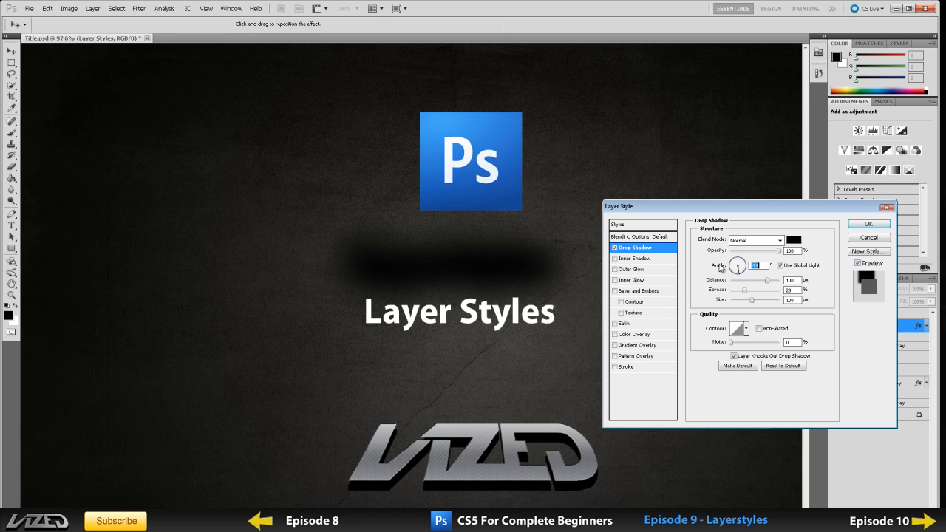
{"action": "left_click_drag", "start_coordinate": [739, 264], "coordinate": [740, 260]}
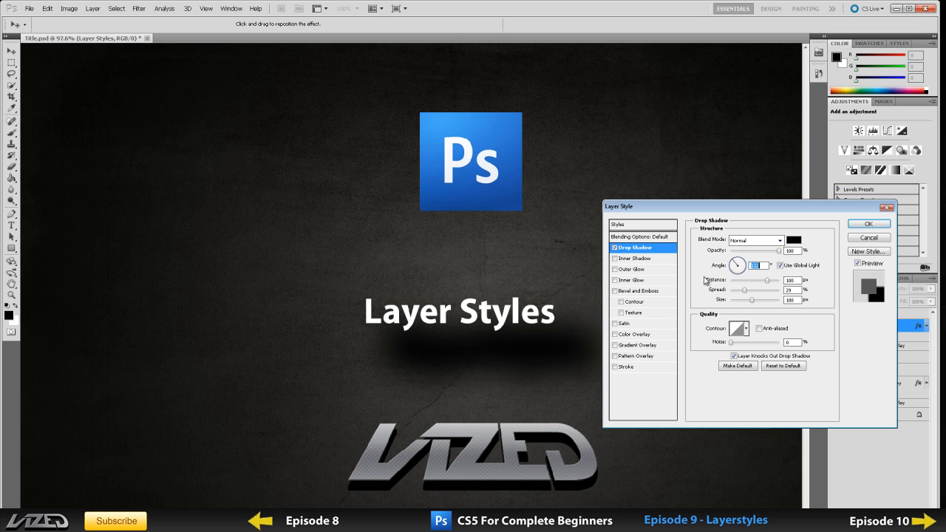
{"action": "left_click_drag", "start_coordinate": [742, 279], "coordinate": [783, 279]}
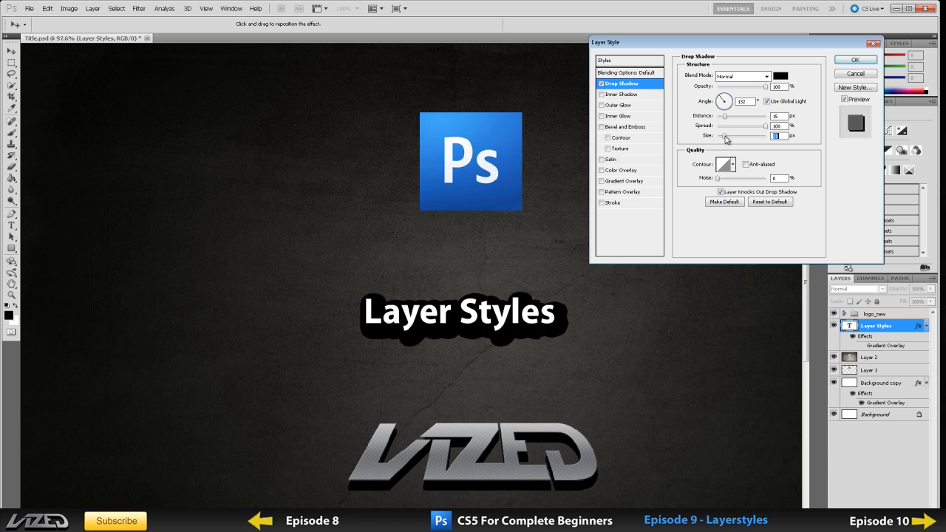
Soften the shadow and shift its angle so it falls upward behind the letters
{"action": "left_click_drag", "start_coordinate": [726, 139], "coordinate": [757, 136]}
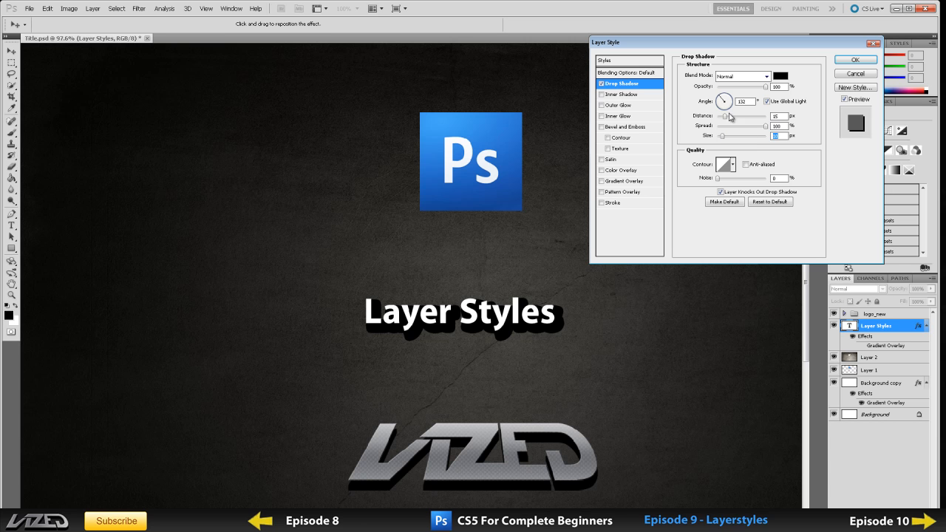
{"action": "left_click_drag", "start_coordinate": [724, 101], "coordinate": [727, 97]}
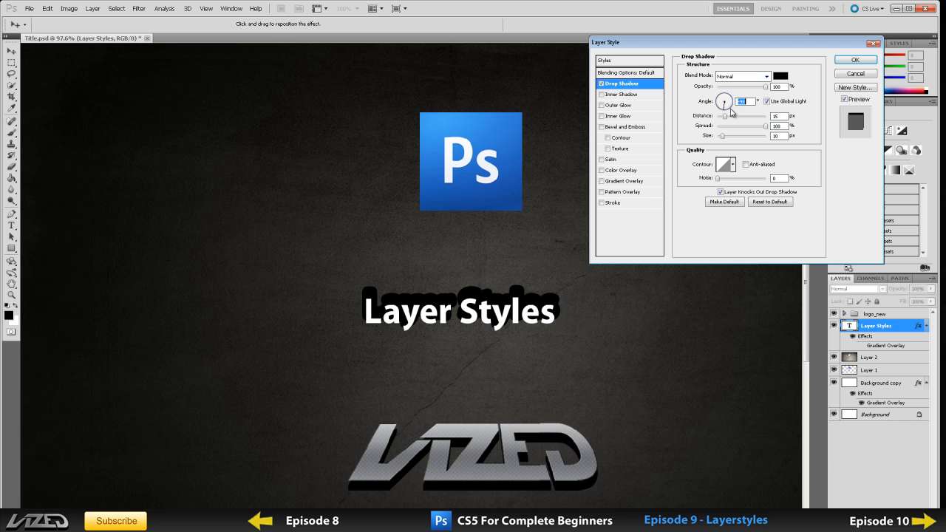
{"action": "left_click_drag", "start_coordinate": [724, 101], "coordinate": [725, 101]}
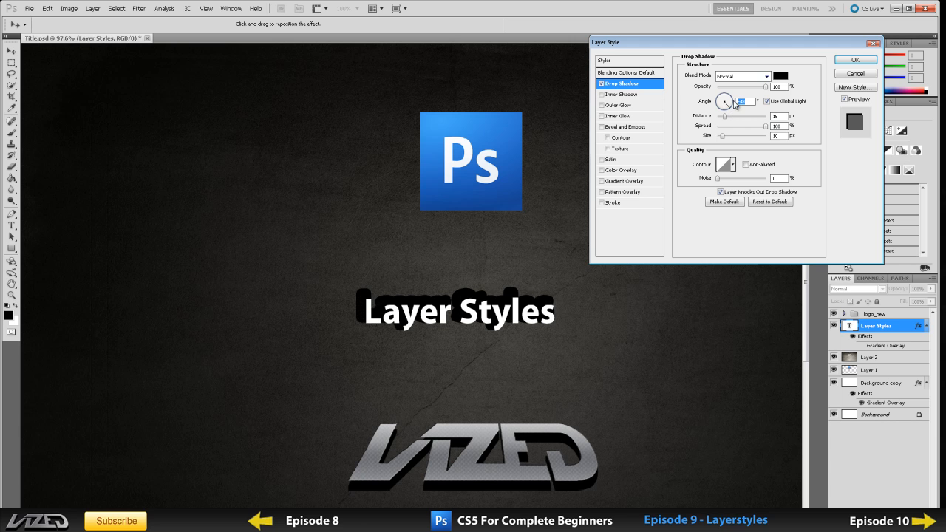
{"action": "mouse_move", "coordinate": [735, 145]}
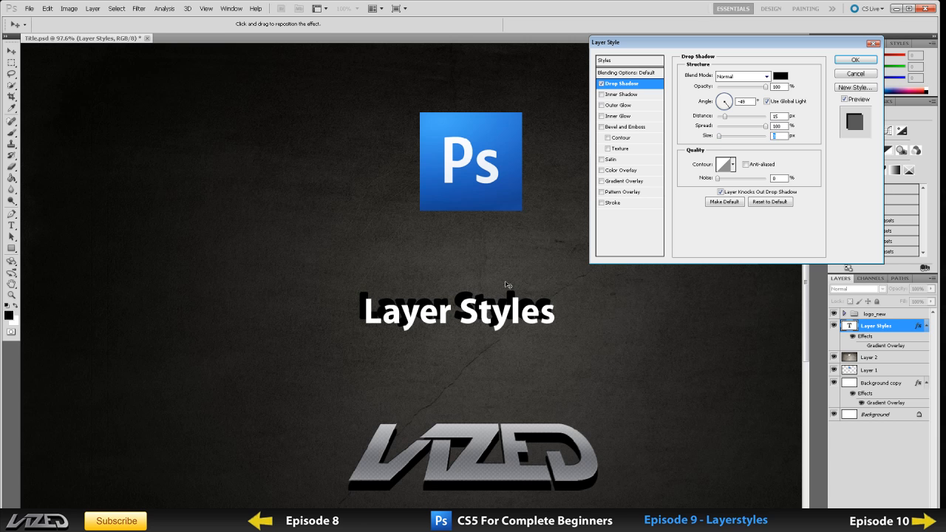
Change the shadow blend mode and pick a contour preset for the shadow edge
{"action": "left_click", "coordinate": [742, 77]}
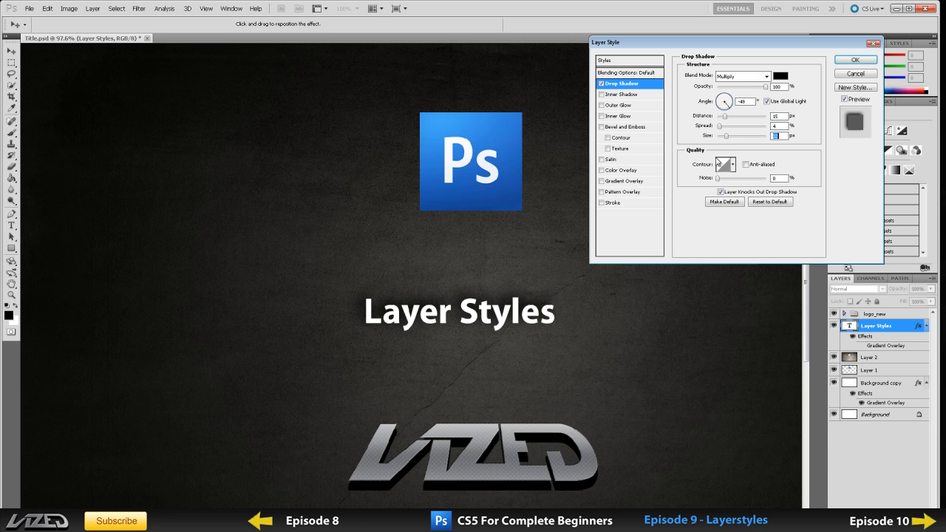
{"action": "left_click", "coordinate": [733, 164]}
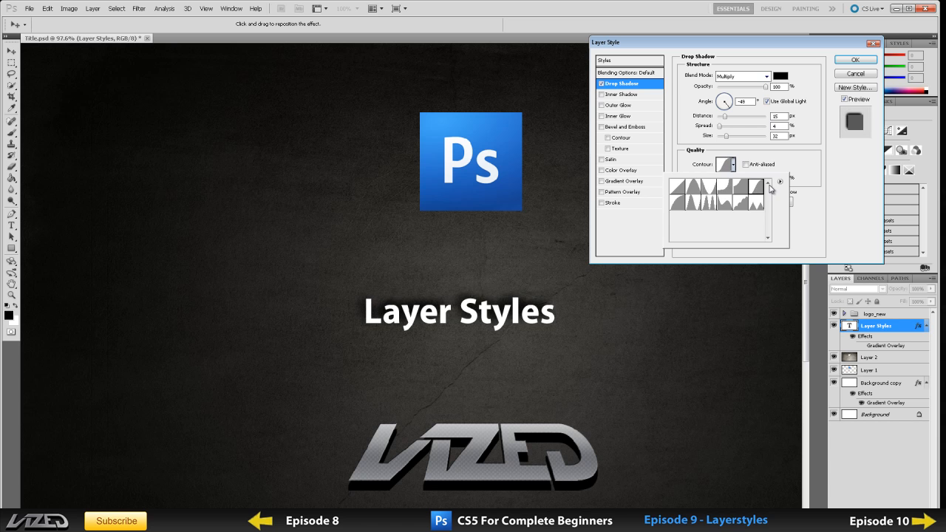
{"action": "left_click", "coordinate": [670, 204]}
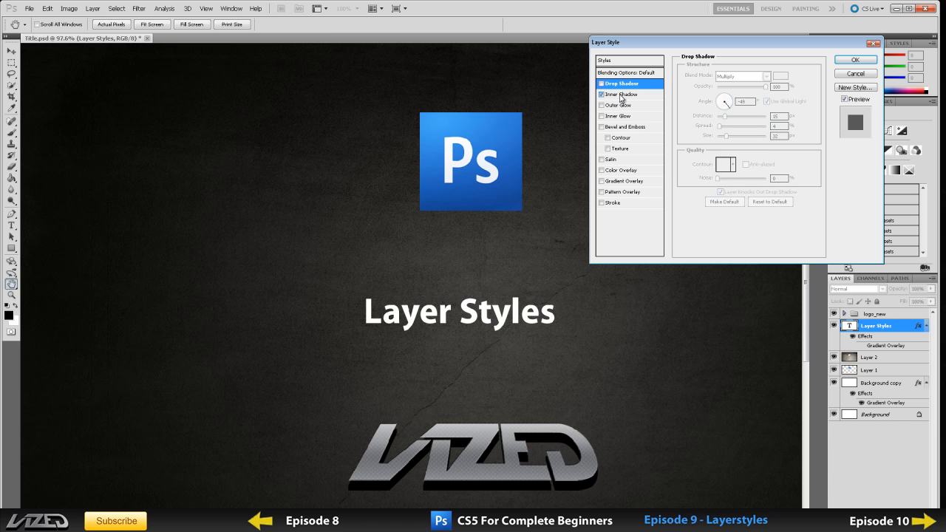
Try an Inner Shadow on the title, smooth its edge, then switch it off again
{"action": "left_click", "coordinate": [621, 95]}
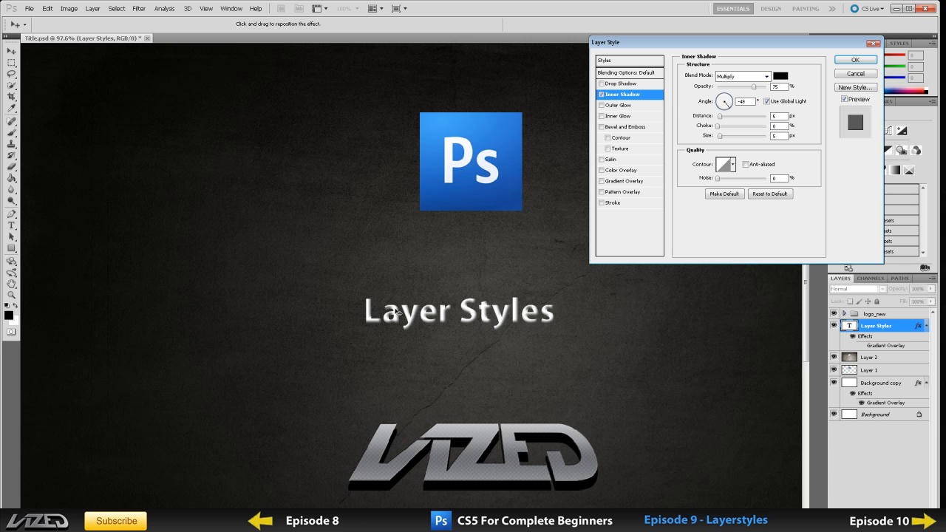
{"action": "mouse_move", "coordinate": [414, 325]}
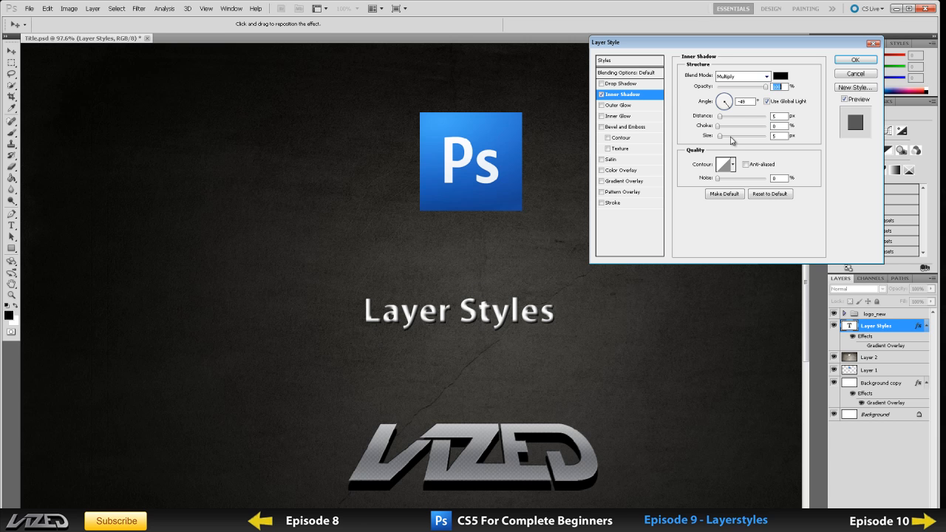
{"action": "mouse_move", "coordinate": [718, 118]}
{"action": "type", "text": "65"}
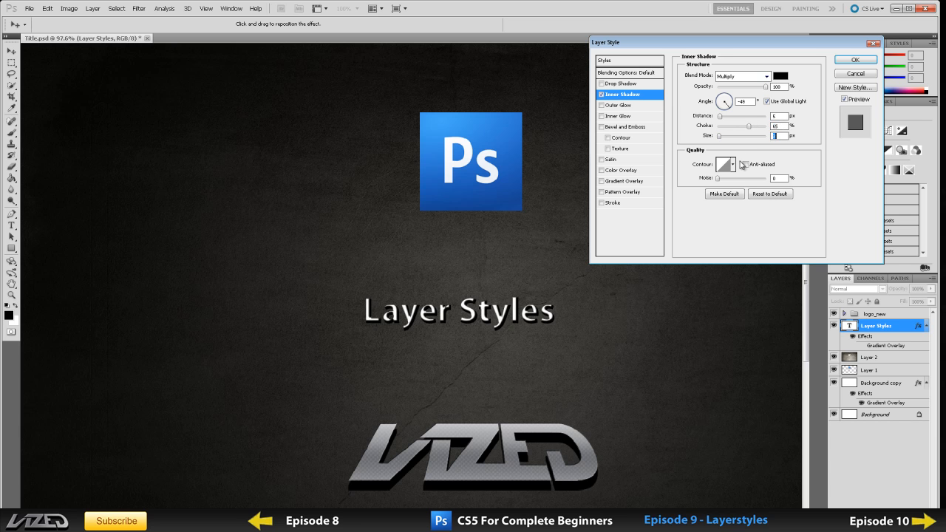
{"action": "left_click", "coordinate": [724, 164]}
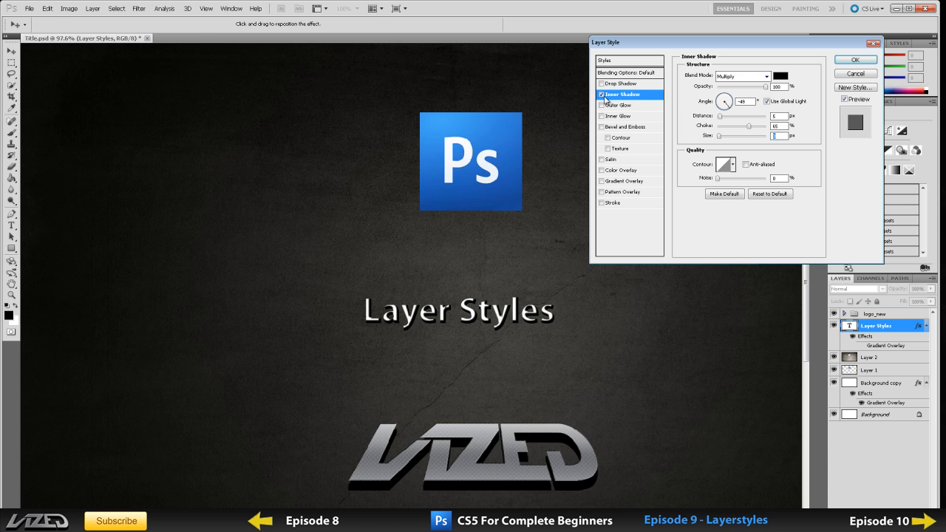
{"action": "left_click", "coordinate": [619, 104]}
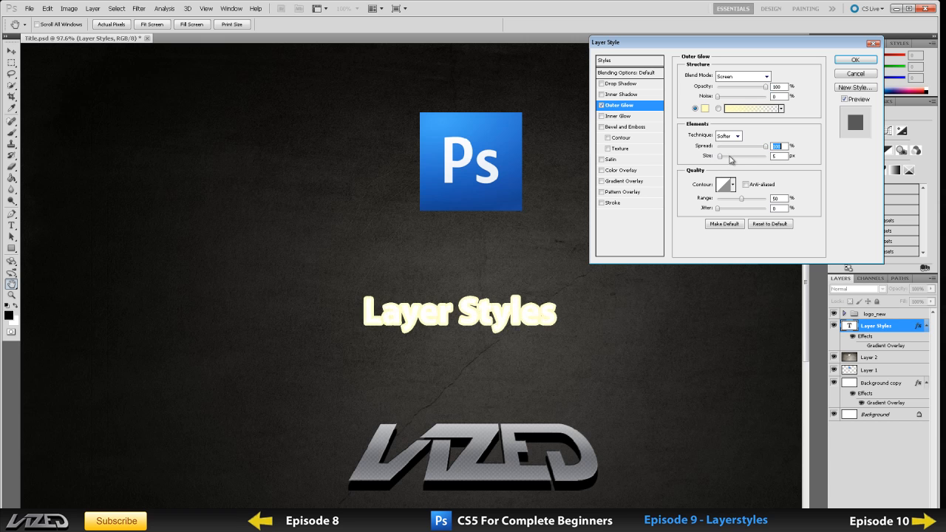
Enlarge the Outer Glow to about 125 px with the Softer technique
{"action": "left_click_drag", "start_coordinate": [721, 147], "coordinate": [766, 147]}
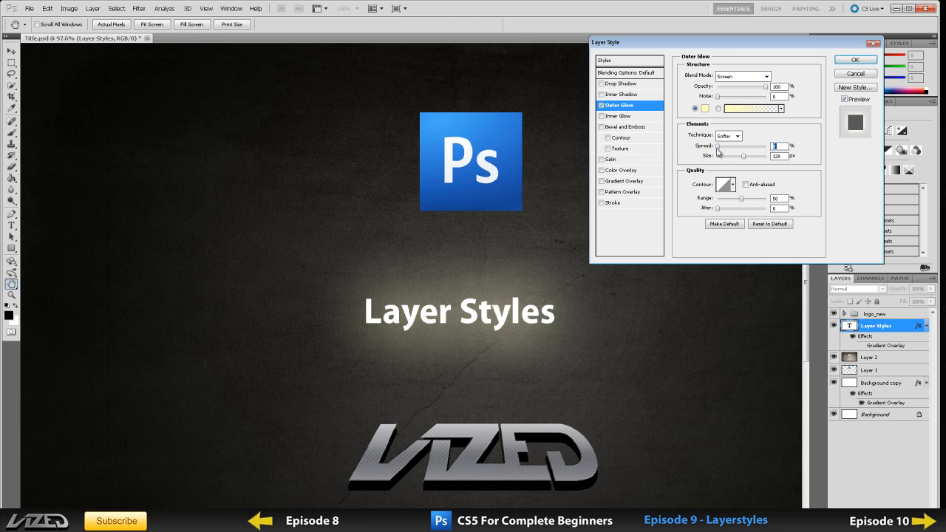
{"action": "left_click", "coordinate": [739, 136]}
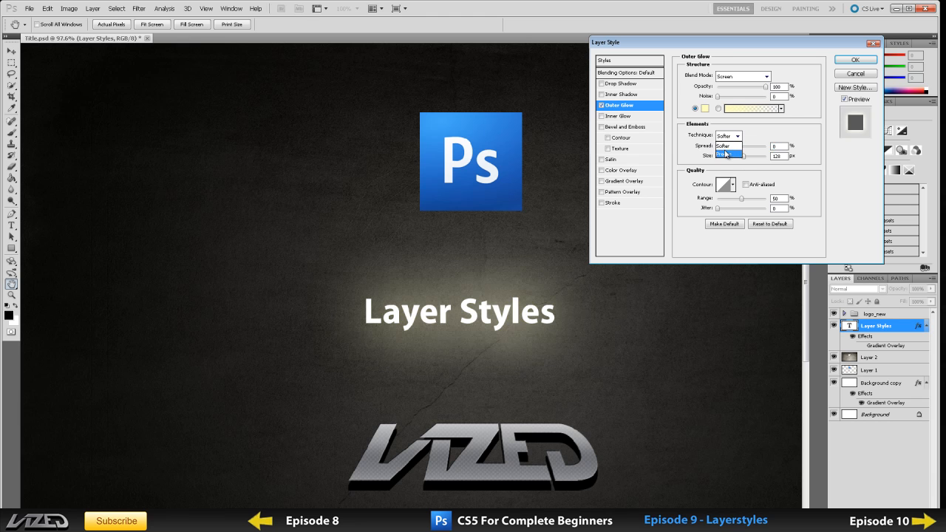
{"action": "left_click", "coordinate": [727, 147]}
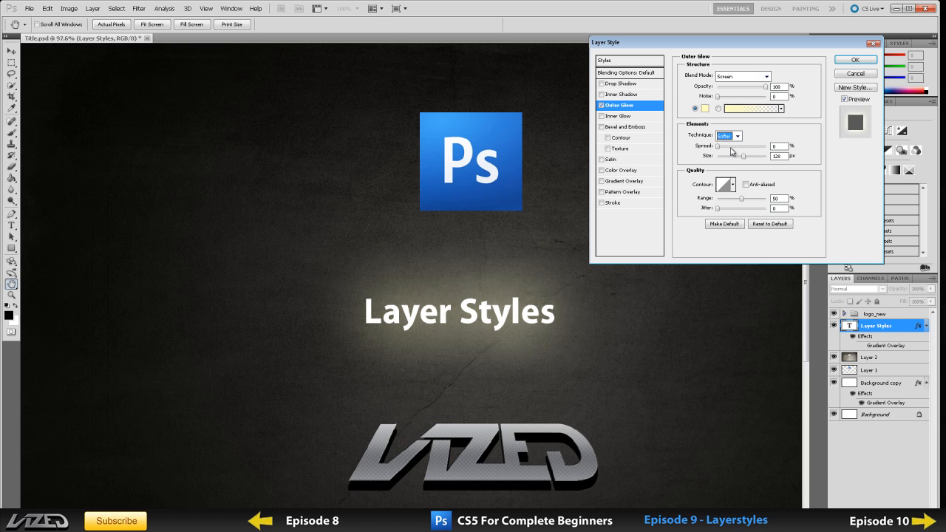
{"action": "mouse_move", "coordinate": [584, 136]}
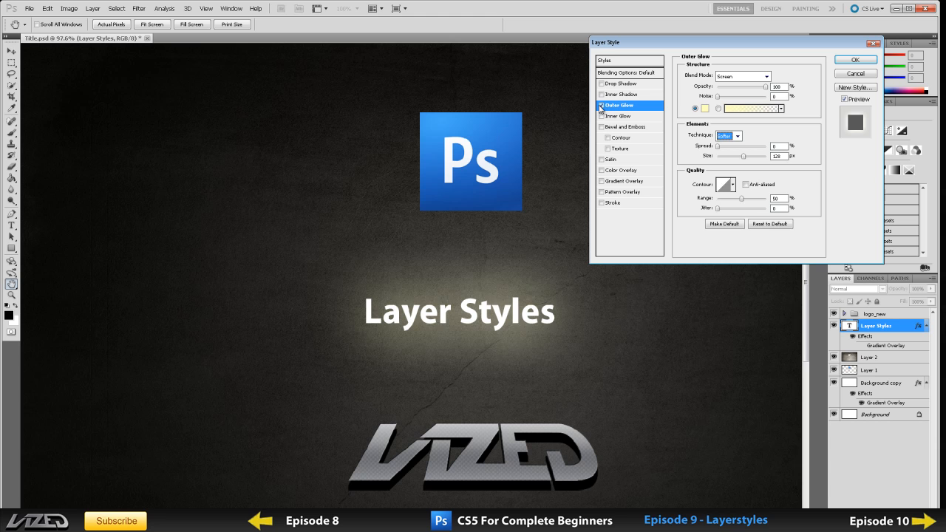
Switch off the Outer Glow, leaving the title plain white
{"action": "left_click", "coordinate": [617, 115]}
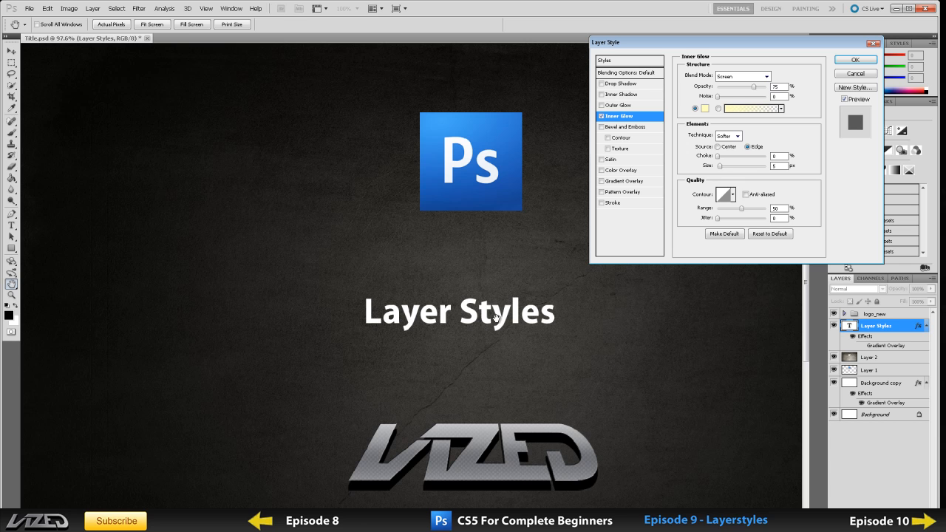
{"action": "mouse_move", "coordinate": [735, 95]}
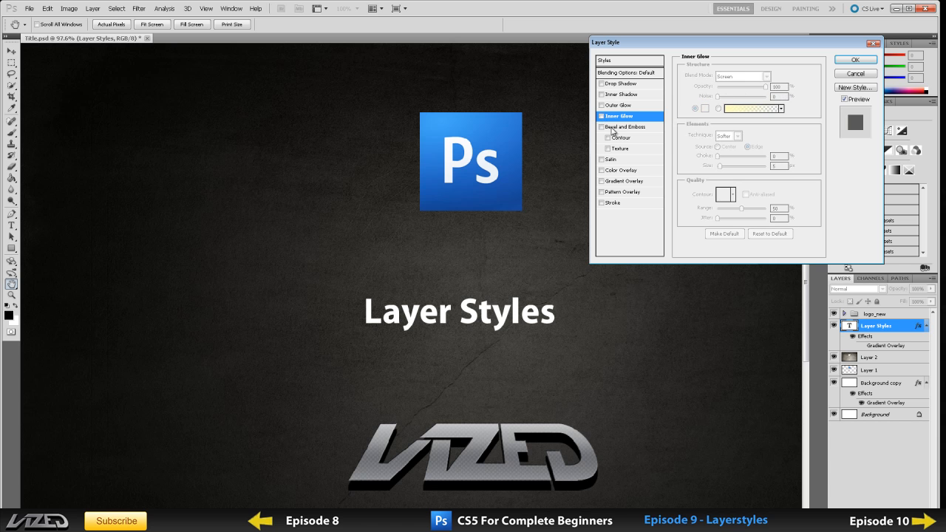
Enable Bevel and Emboss, drop the green gradient, and try Emboss, Outer Bevel and Inner Bevel styles
{"action": "left_click", "coordinate": [627, 127]}
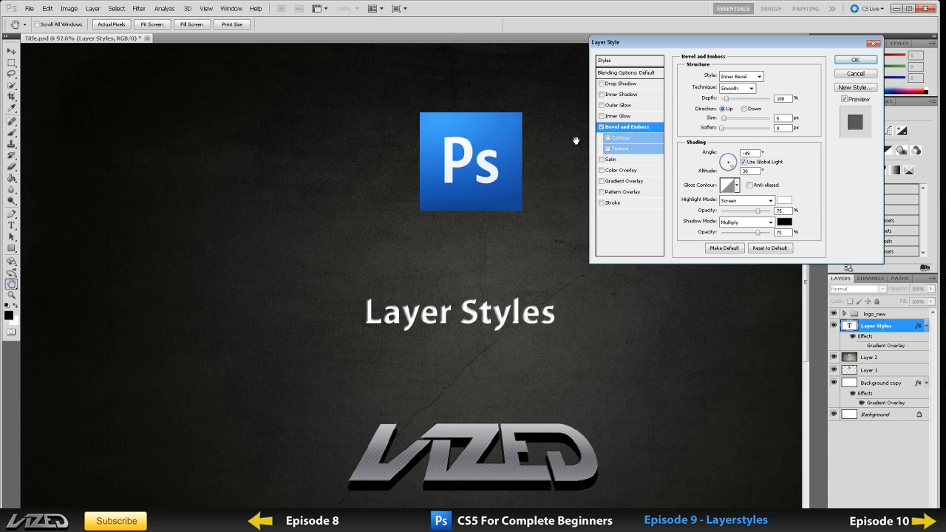
{"action": "left_click", "coordinate": [854, 59]}
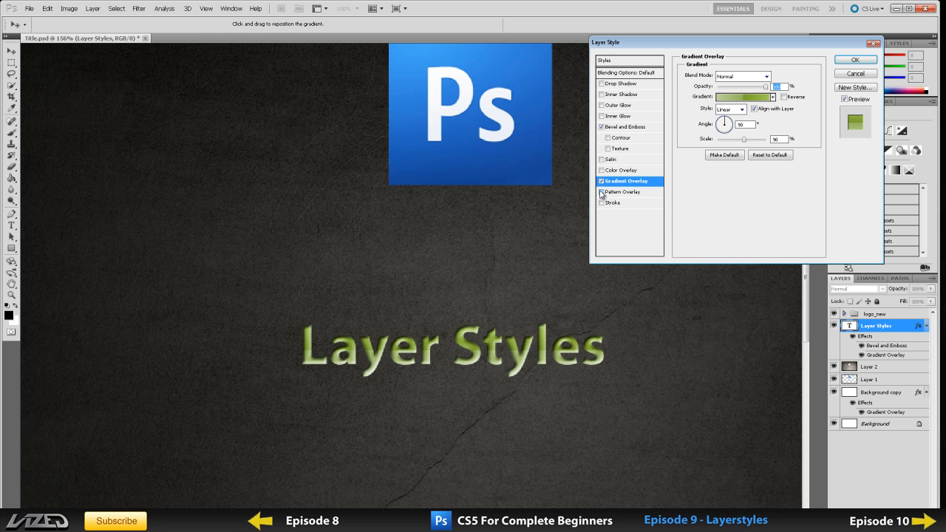
{"action": "left_click", "coordinate": [626, 127]}
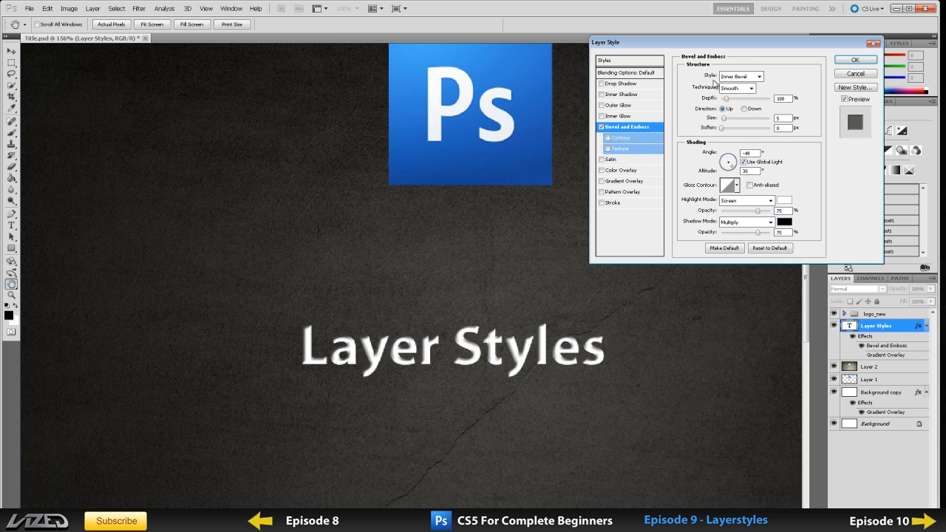
{"action": "left_click", "coordinate": [759, 76]}
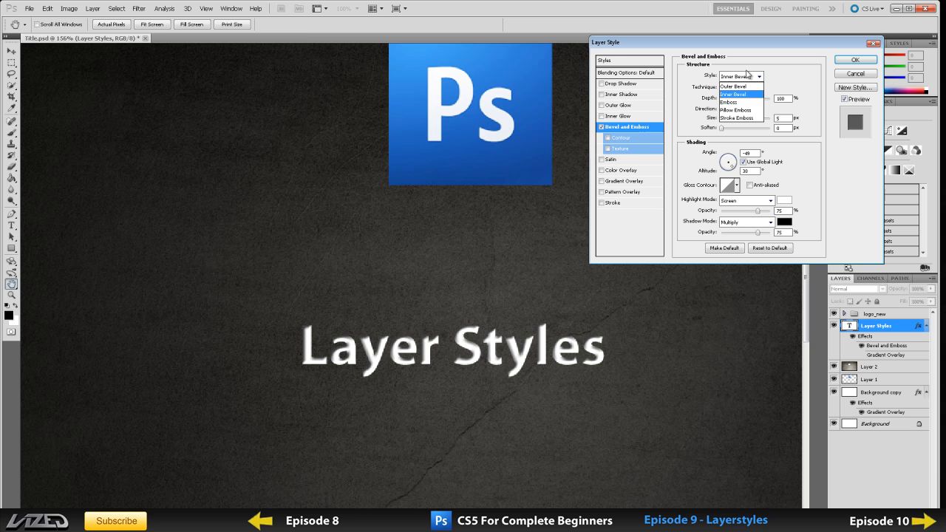
{"action": "mouse_move", "coordinate": [742, 100]}
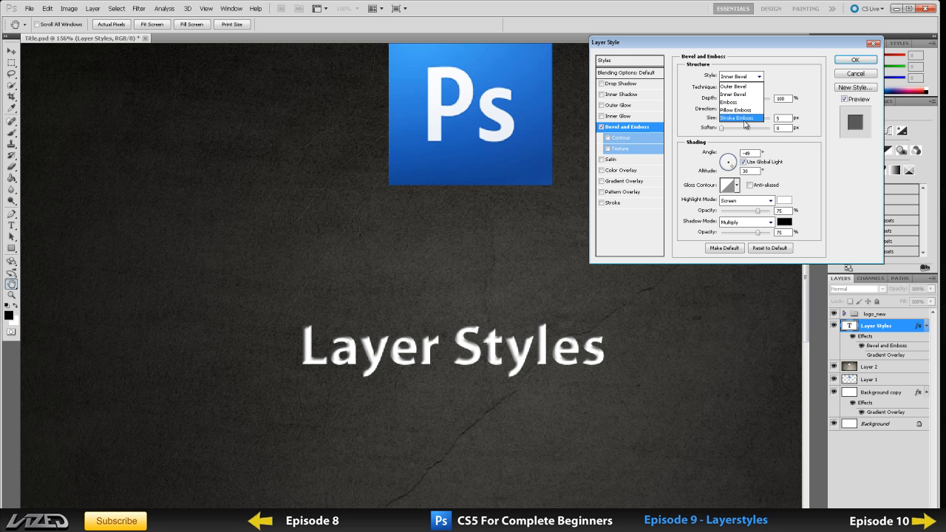
{"action": "left_click", "coordinate": [731, 102]}
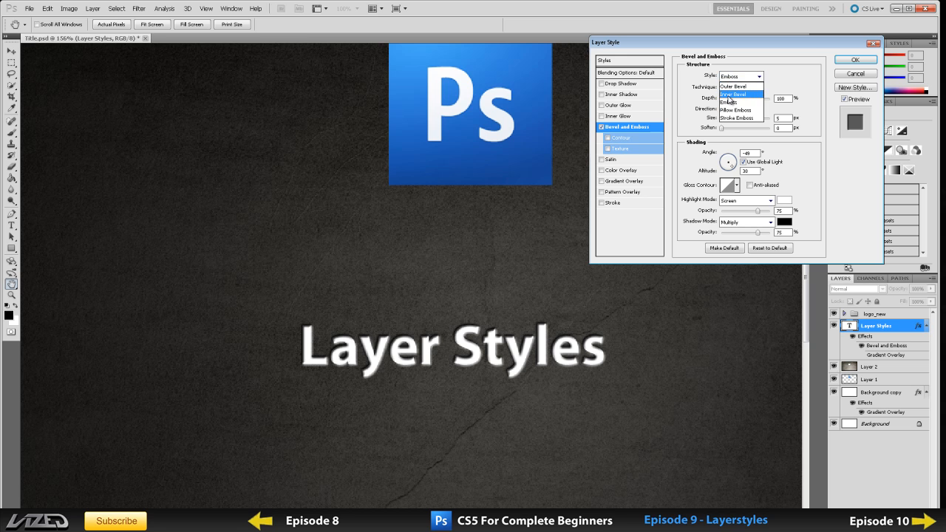
{"action": "left_click", "coordinate": [733, 86]}
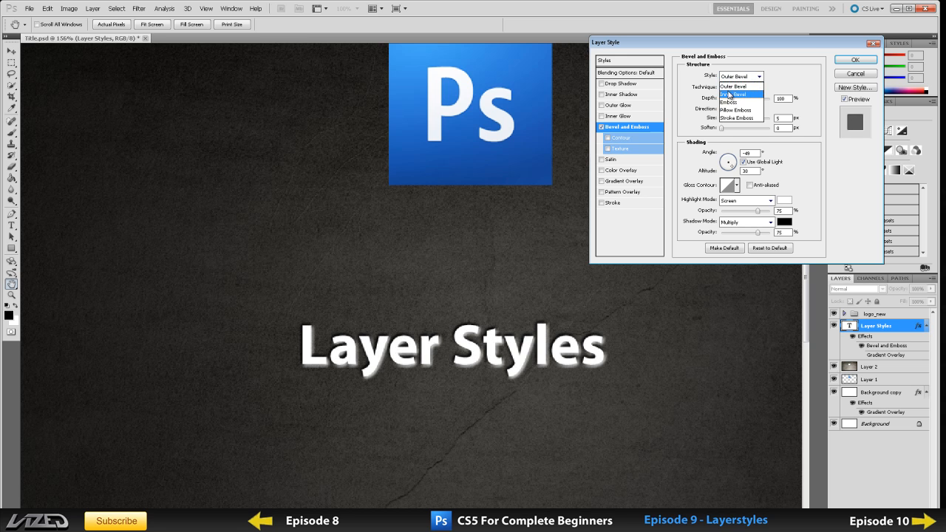
{"action": "left_click", "coordinate": [733, 95]}
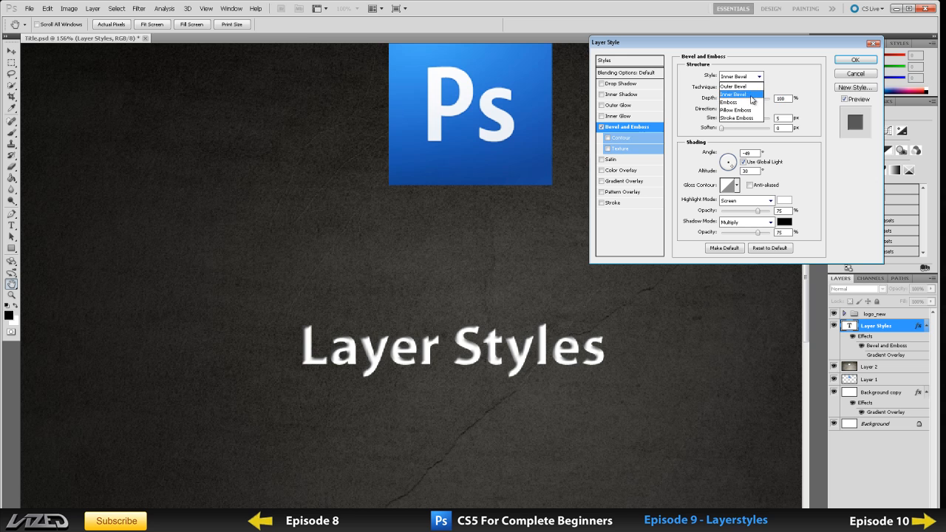
{"action": "left_click", "coordinate": [733, 94]}
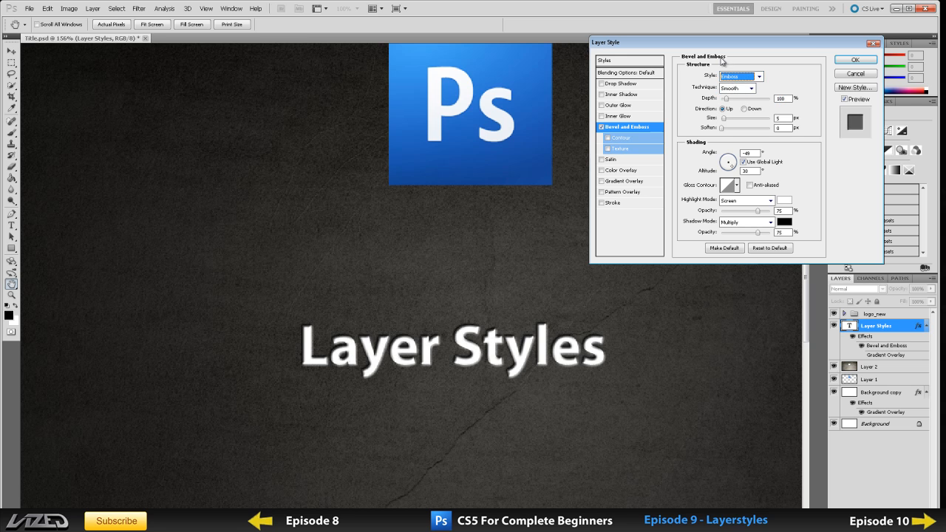
{"action": "left_click", "coordinate": [739, 76]}
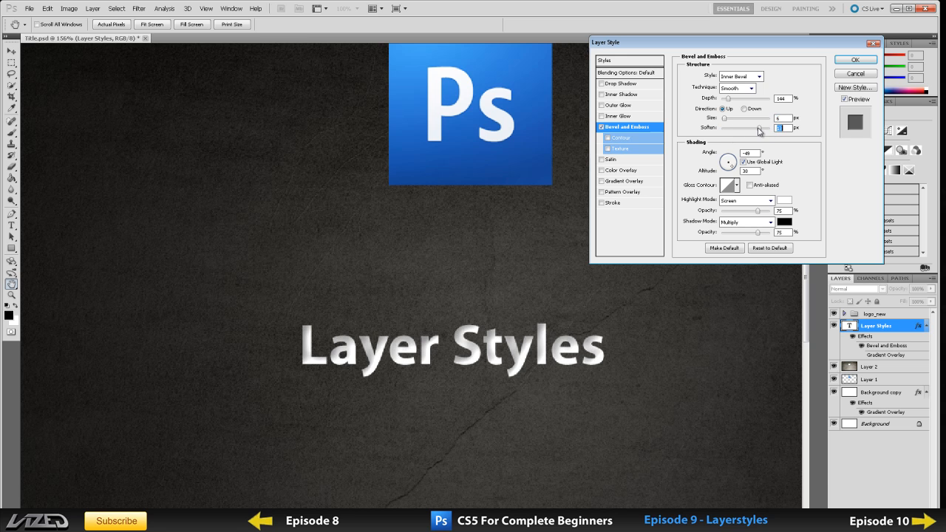
Raise Soften on the bevel and confirm the style with OK
{"action": "left_click_drag", "start_coordinate": [757, 127], "coordinate": [733, 127]}
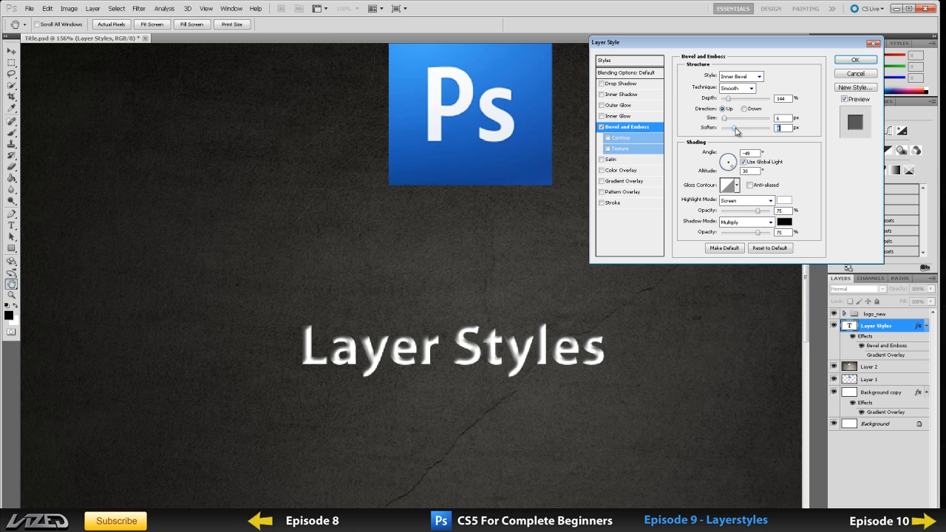
{"action": "left_click", "coordinate": [854, 60]}
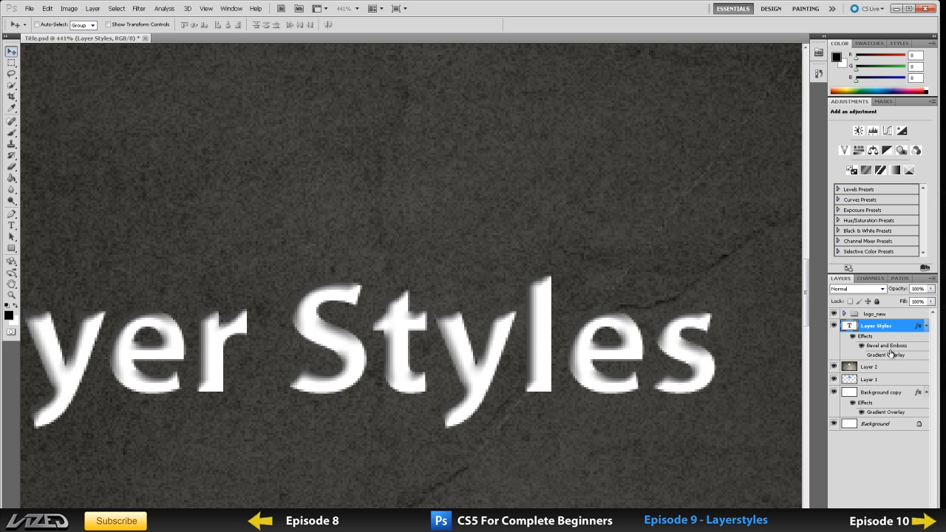
Reopen the style dialog, add a bevel Contour and drag its Range back and forth
{"action": "double_click", "coordinate": [887, 346]}
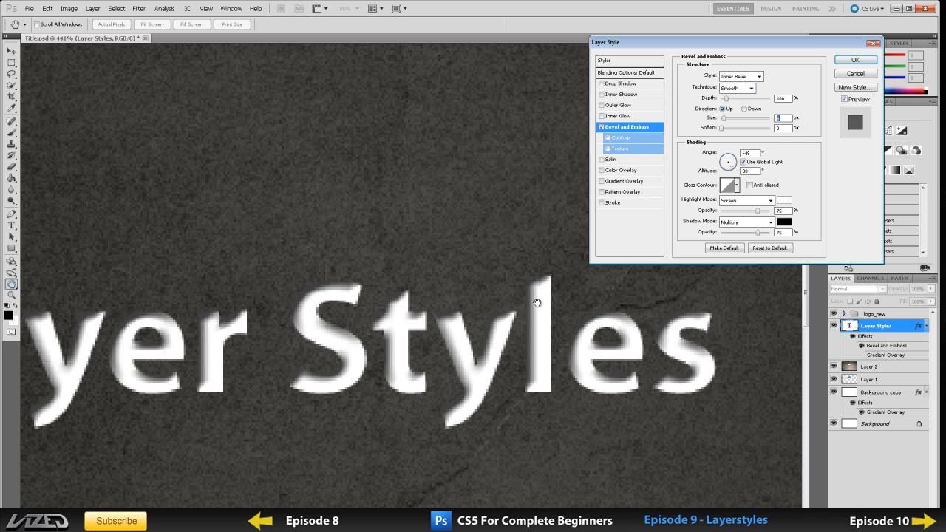
{"action": "mouse_move", "coordinate": [539, 287]}
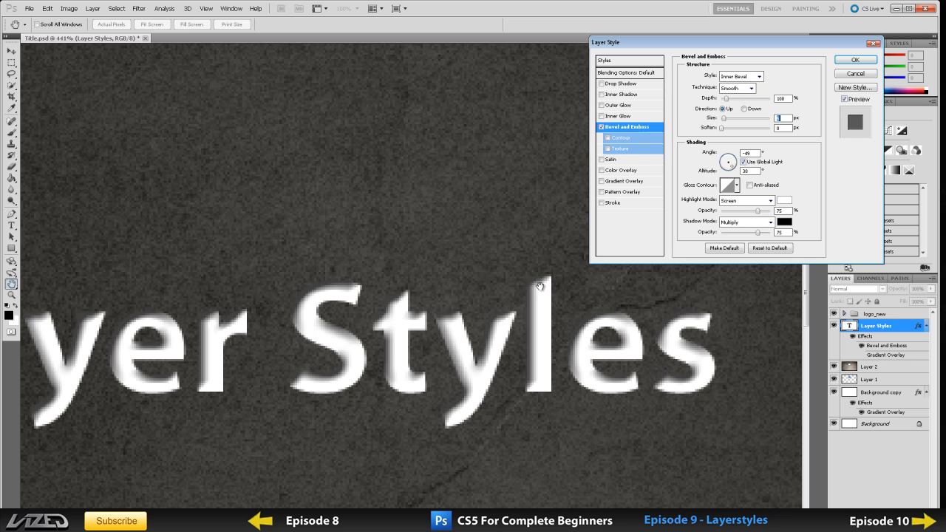
{"action": "left_click", "coordinate": [619, 137]}
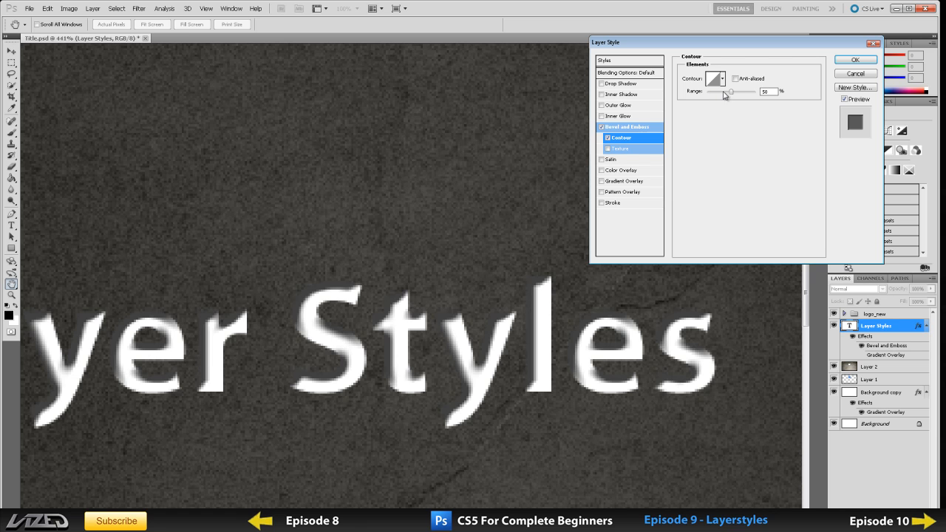
{"action": "left_click_drag", "start_coordinate": [730, 92], "coordinate": [748, 91]}
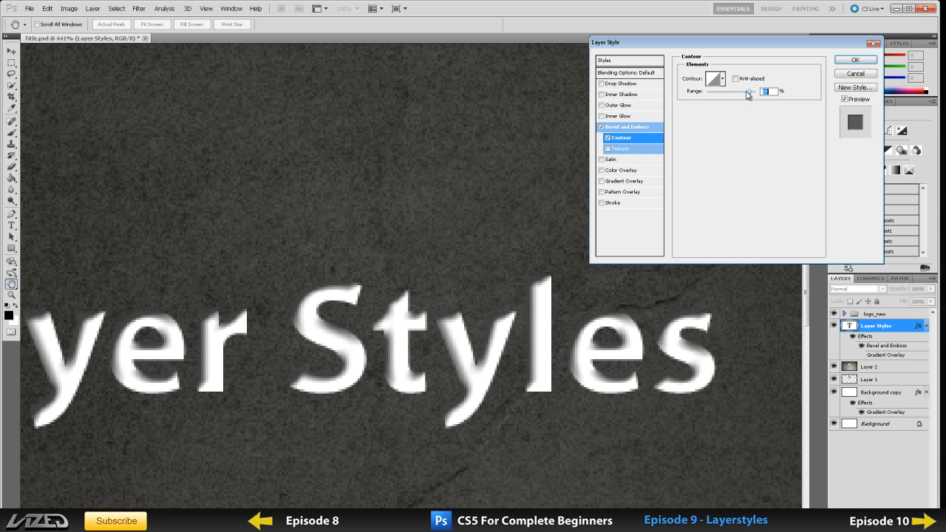
{"action": "left_click_drag", "start_coordinate": [748, 91], "coordinate": [711, 91]}
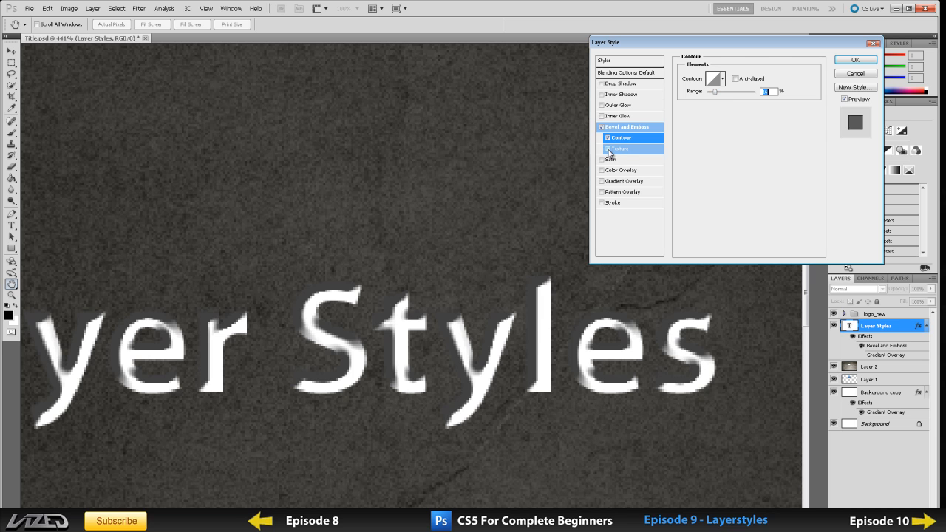
Look at Texture, leave it off, and remove the Contour from the bevel
{"action": "left_click", "coordinate": [620, 148]}
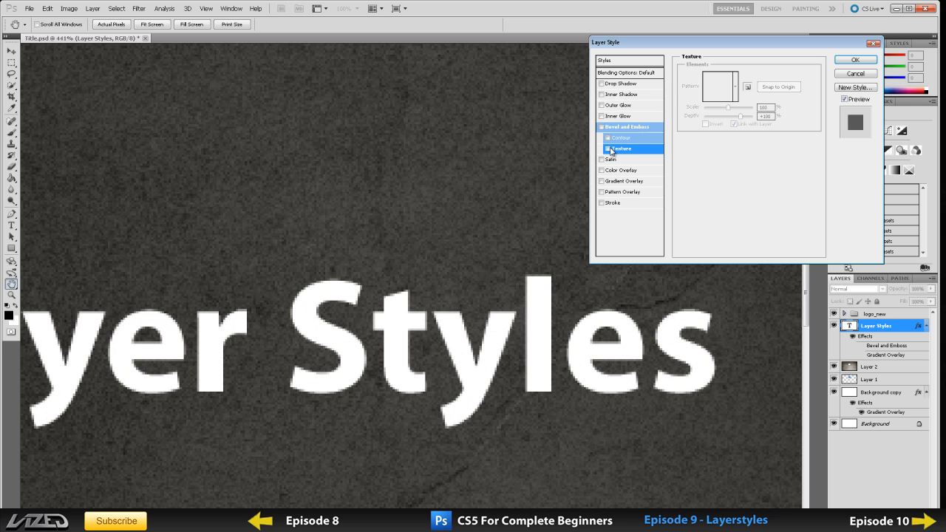
{"action": "left_click", "coordinate": [606, 137]}
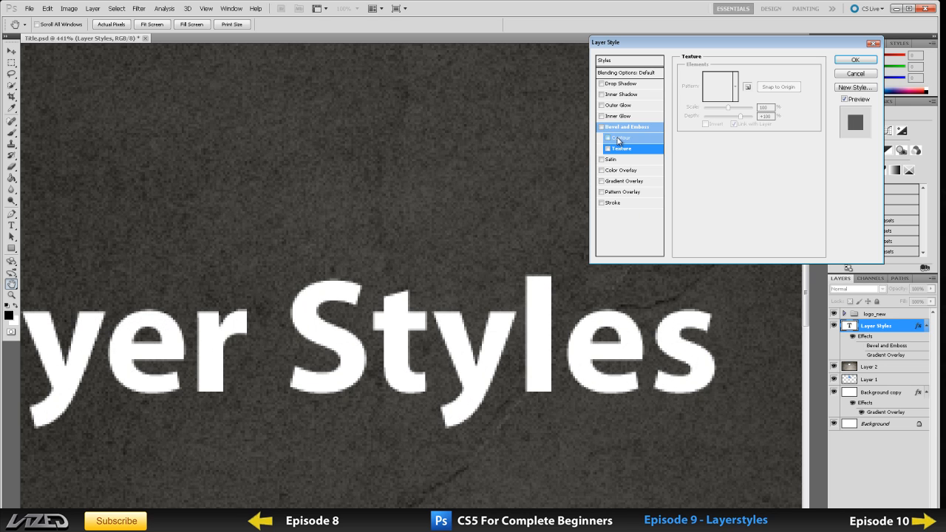
{"action": "left_click", "coordinate": [610, 160]}
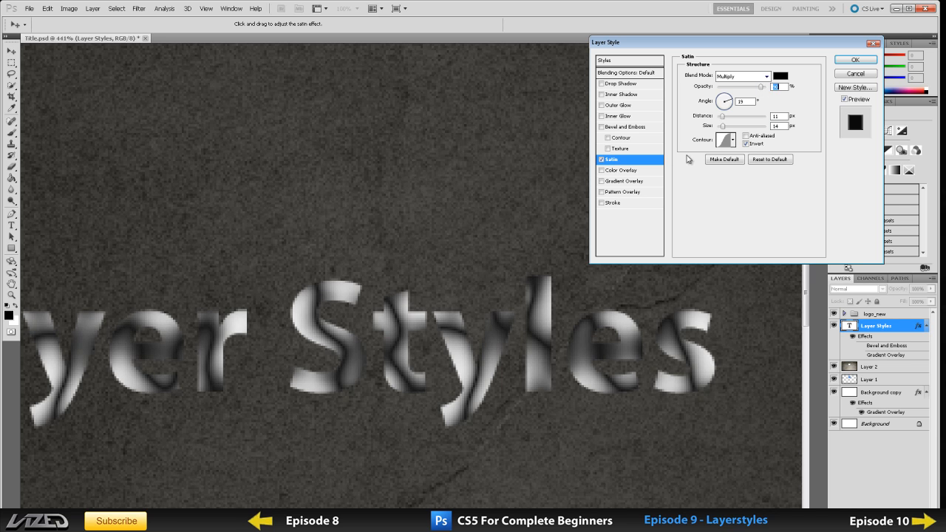
Adjust the Satin structure setting on the dark swirling sheen
{"action": "left_click", "coordinate": [733, 139]}
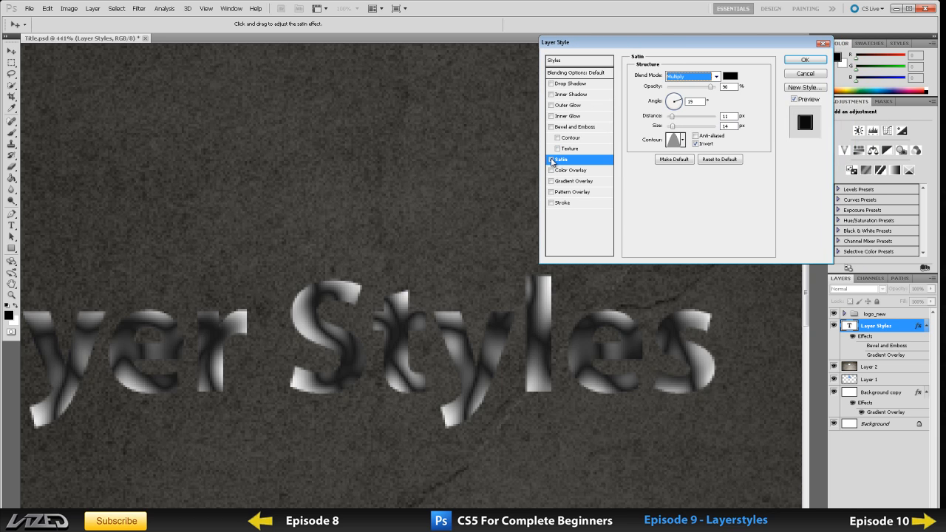
Enable Color Overlay on the text and switch the Satin sheen off
{"action": "left_click", "coordinate": [570, 169]}
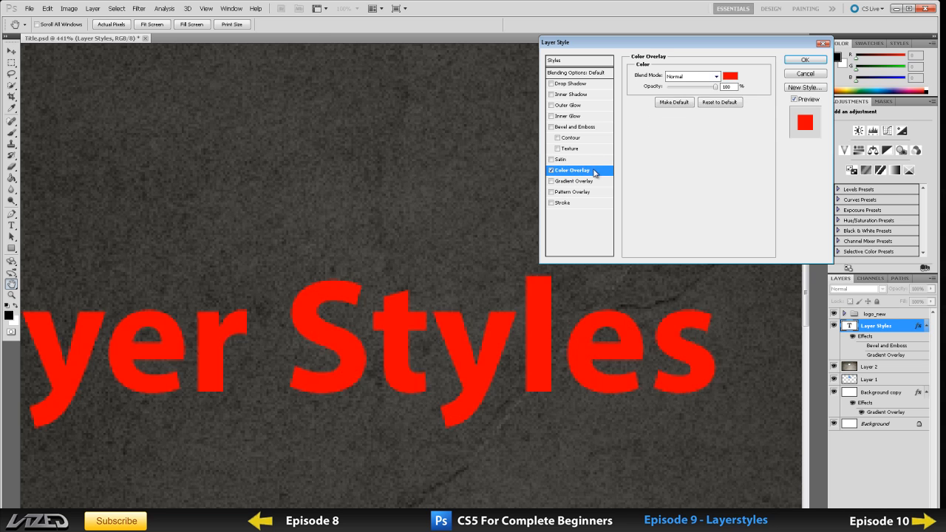
{"action": "left_click", "coordinate": [561, 160]}
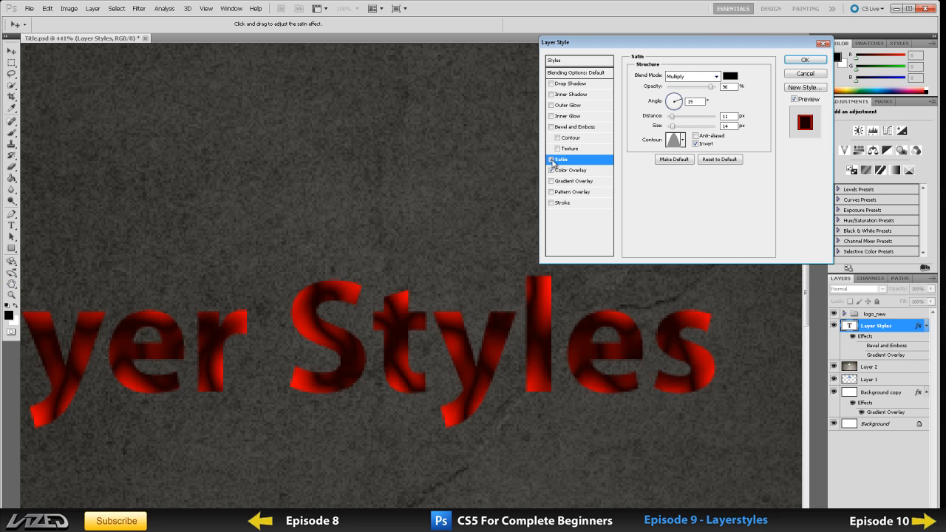
{"action": "left_click", "coordinate": [570, 170]}
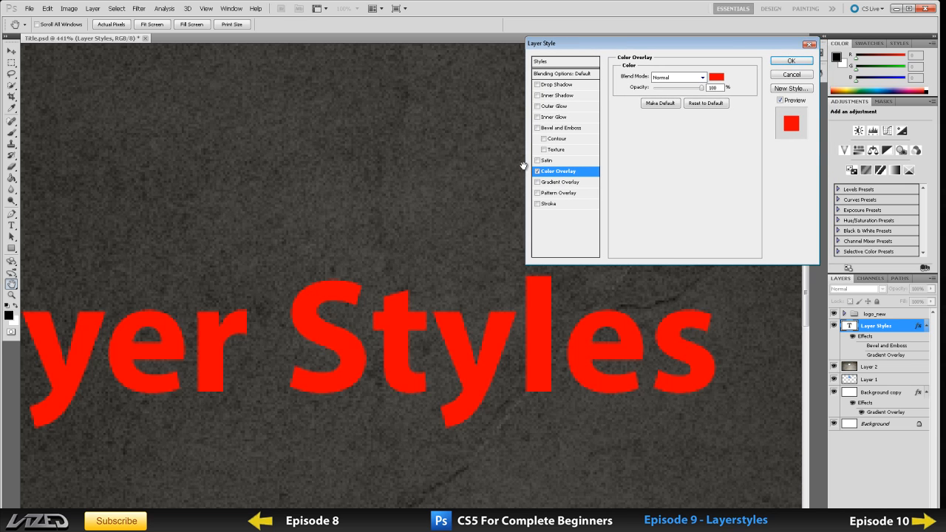
{"action": "mouse_move", "coordinate": [575, 115]}
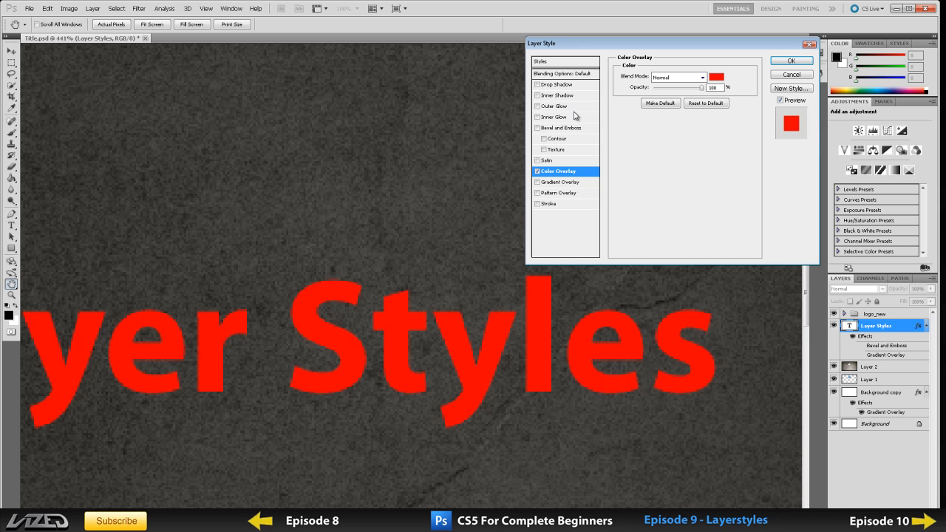
{"action": "mouse_move", "coordinate": [567, 161]}
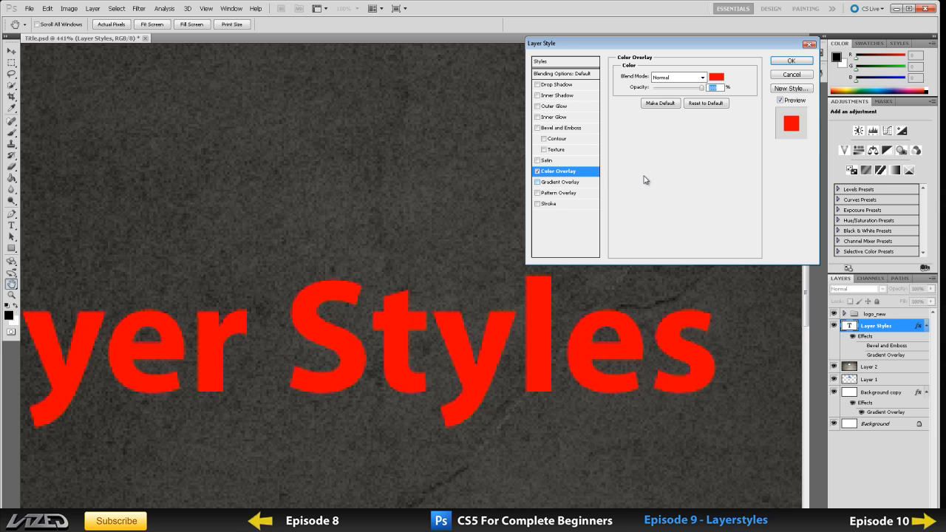
Try pink, brownish red, mauve and near-black overlay colours, then settle on bright red
{"action": "left_click", "coordinate": [715, 76]}
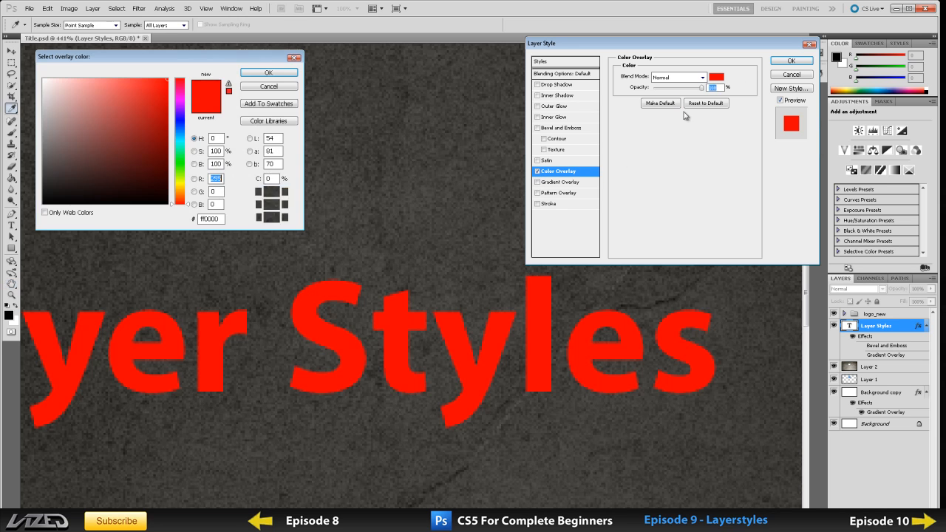
{"action": "left_click", "coordinate": [59, 118]}
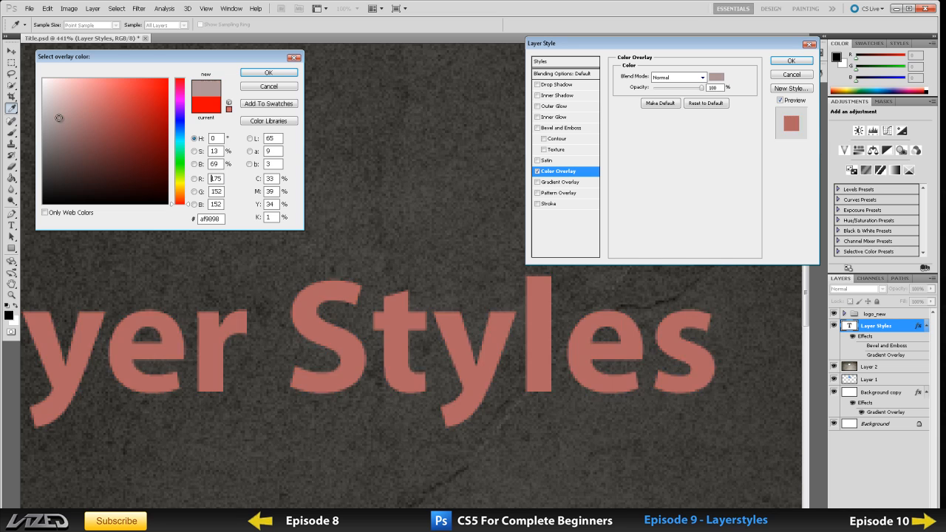
{"action": "left_click", "coordinate": [123, 174]}
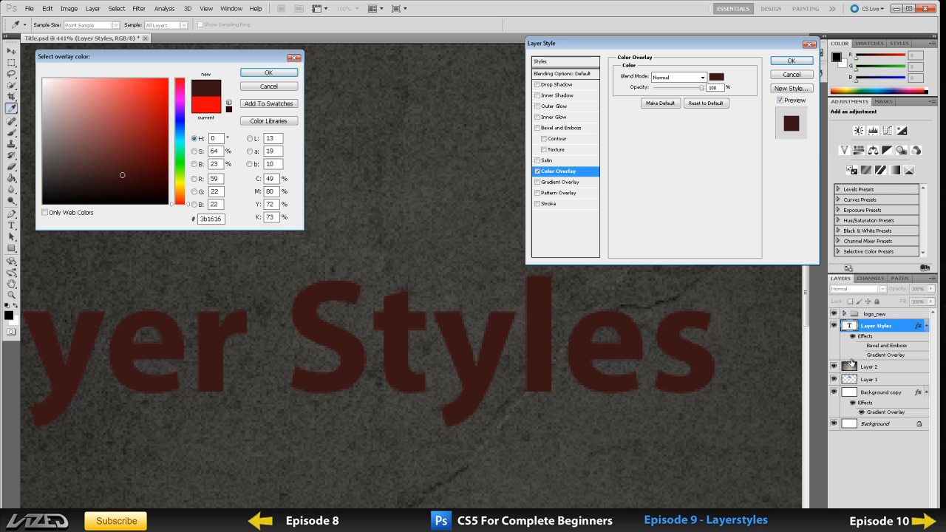
{"action": "left_click", "coordinate": [122, 96]}
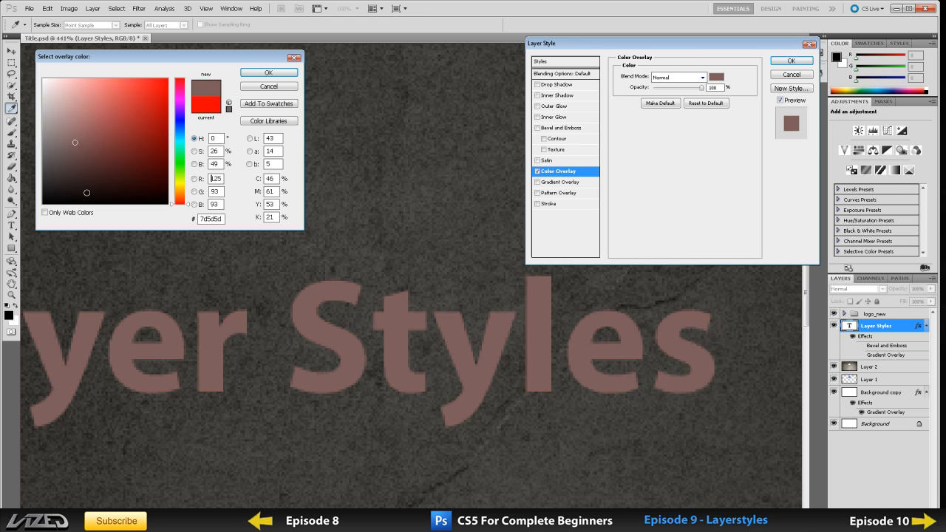
{"action": "left_click", "coordinate": [113, 91]}
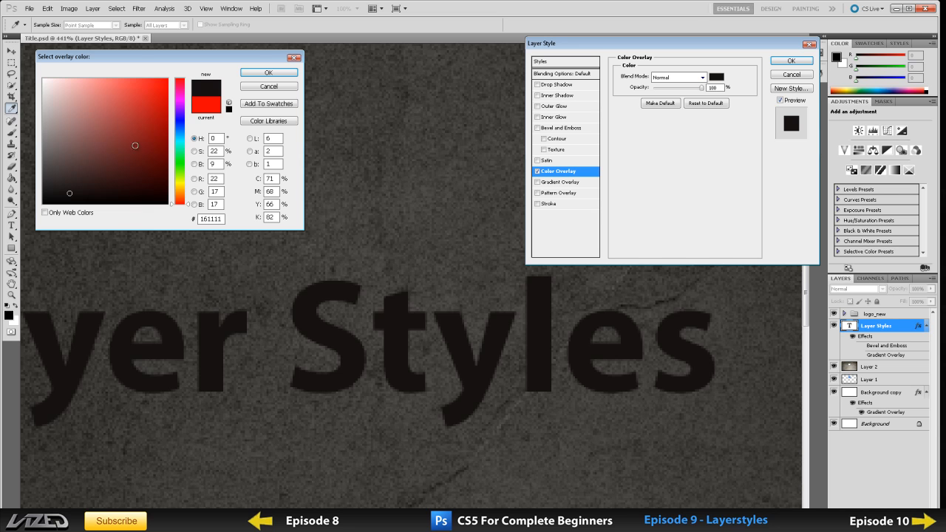
{"action": "left_click", "coordinate": [146, 98]}
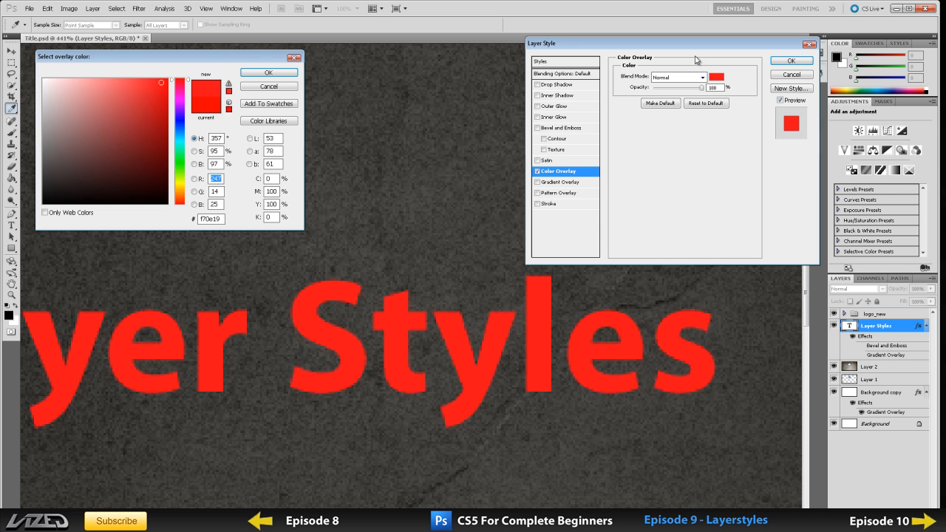
{"action": "left_click", "coordinate": [677, 77]}
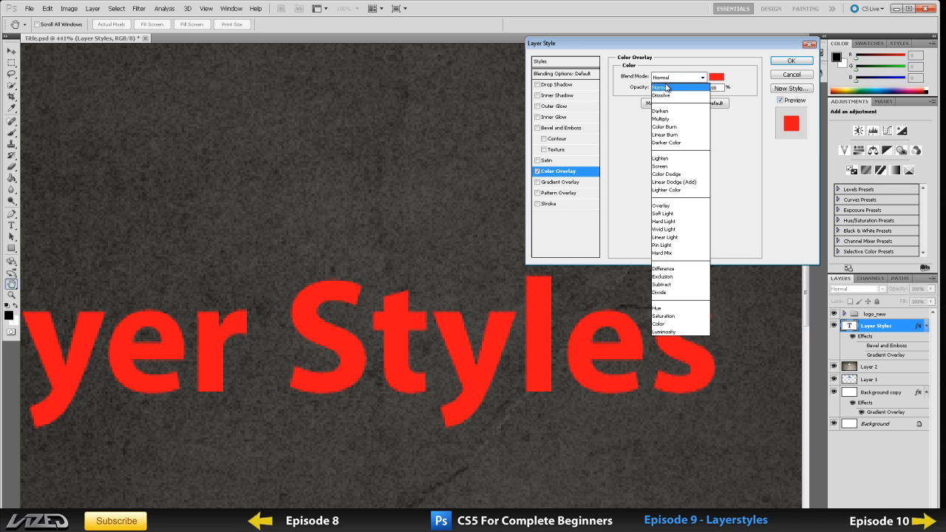
Keep the overlay blend mode Normal, then remove the red colour overlay
{"action": "left_click", "coordinate": [657, 77]}
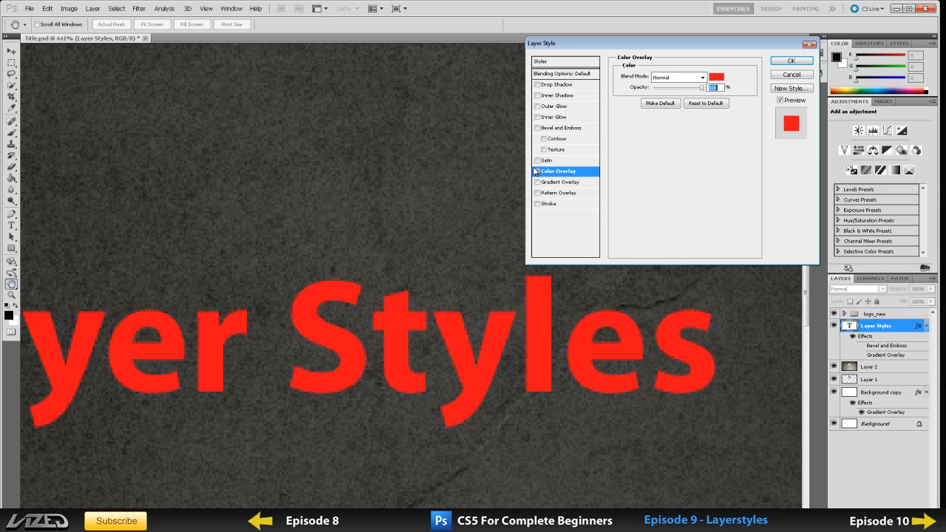
{"action": "left_click", "coordinate": [538, 182]}
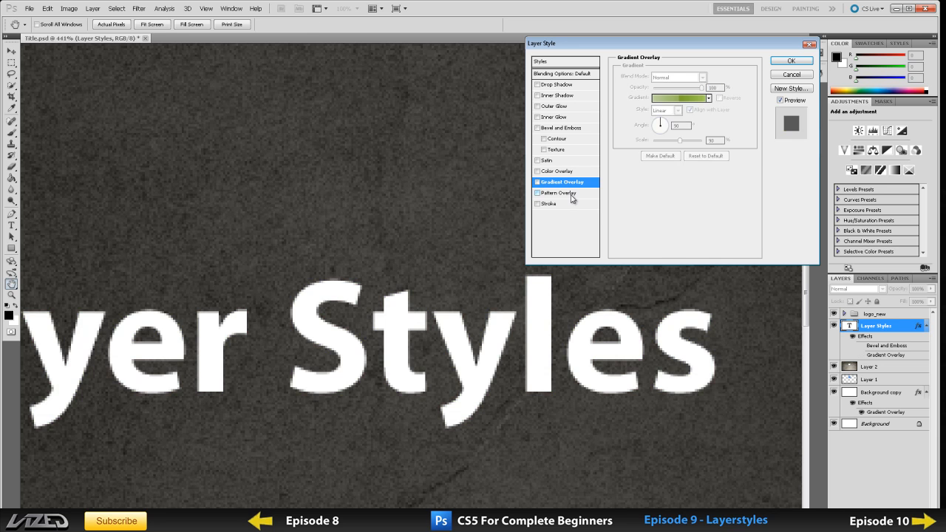
Apply a bluish textured Pattern Overlay to the text, then switch it off again
{"action": "left_click", "coordinate": [537, 192]}
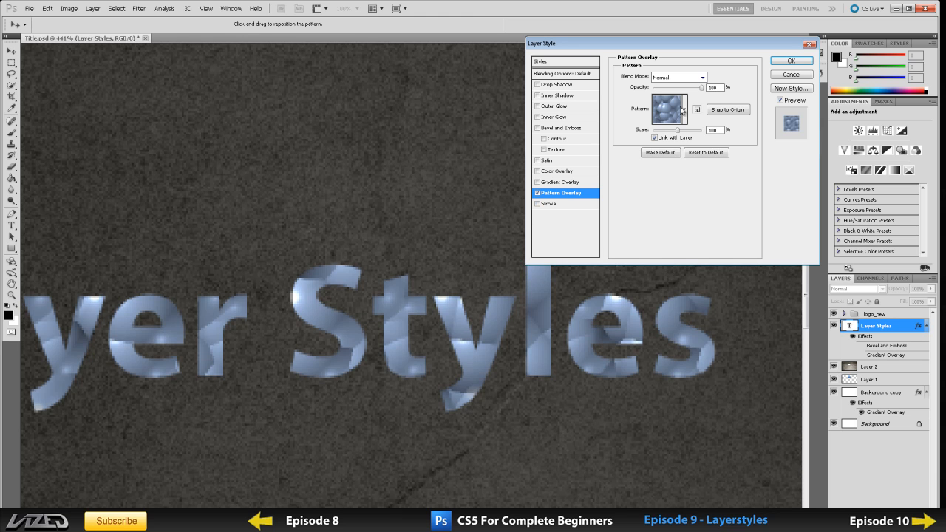
{"action": "left_click", "coordinate": [691, 110]}
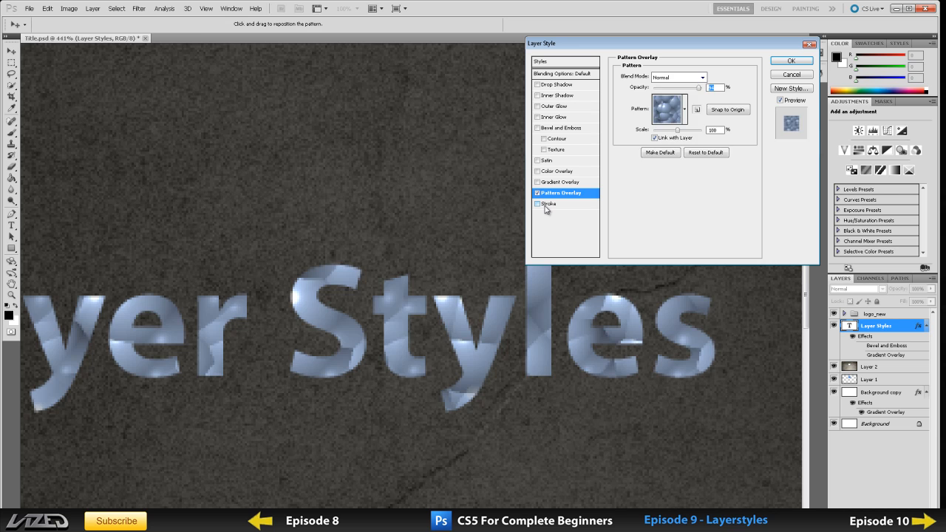
{"action": "left_click", "coordinate": [538, 204]}
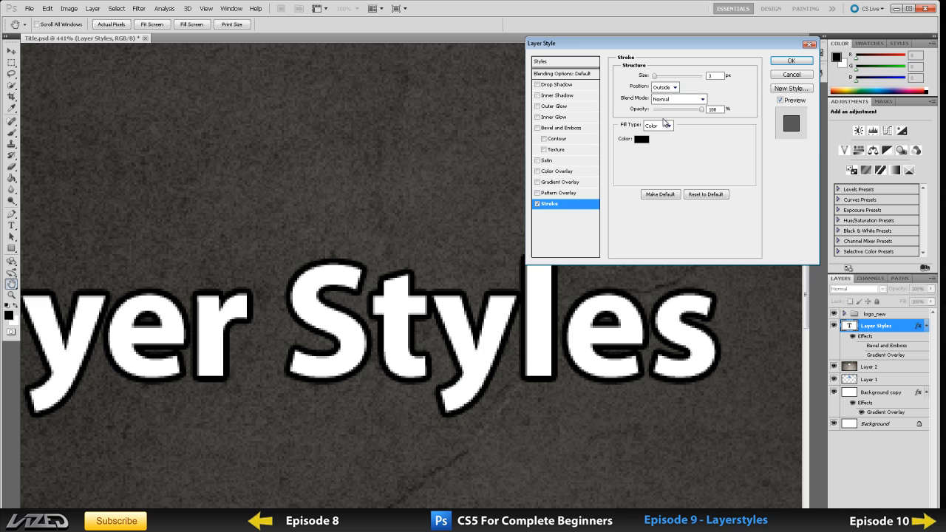
Set the stroke size and place the outline outside the letters, checking the fill types
{"action": "left_click", "coordinate": [665, 87]}
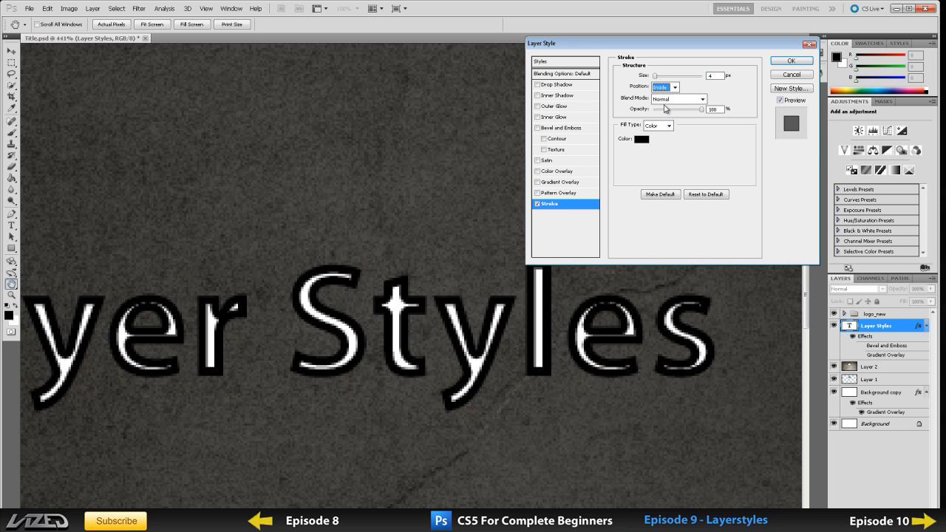
{"action": "left_click", "coordinate": [663, 85]}
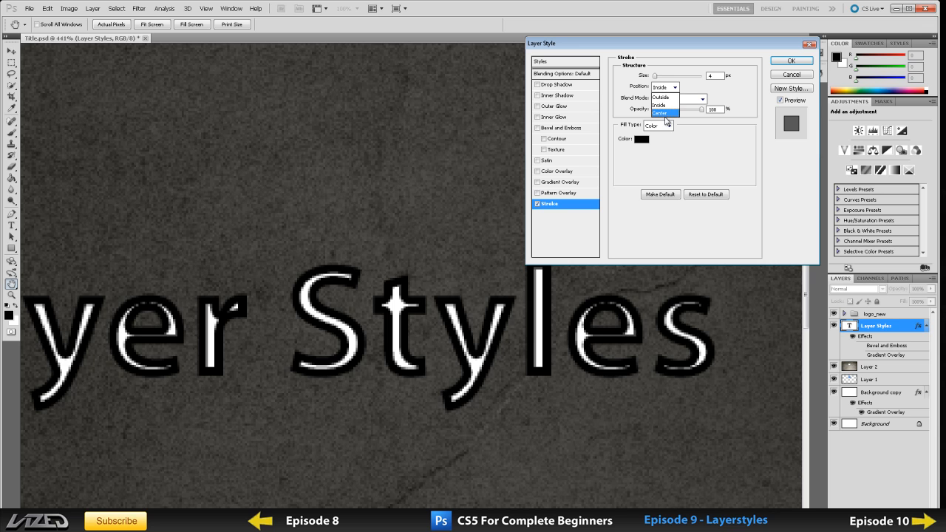
{"action": "left_click", "coordinate": [657, 98]}
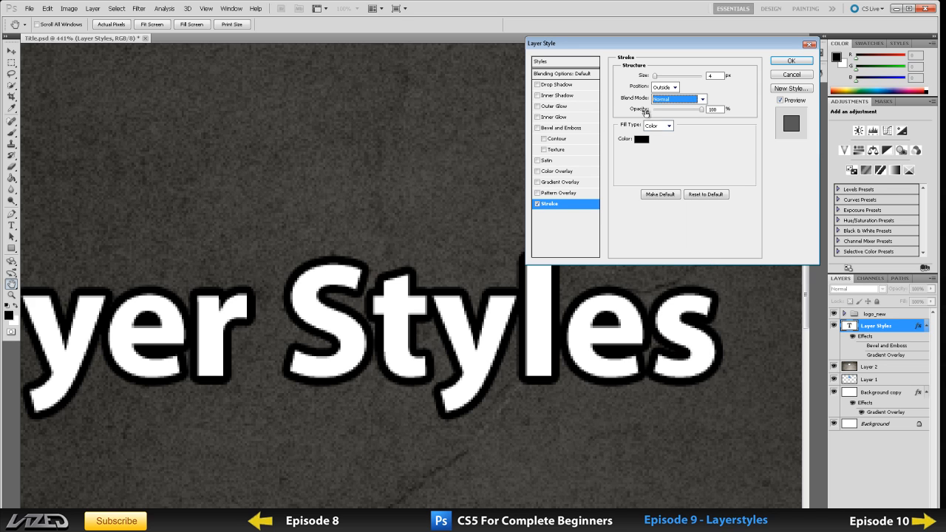
{"action": "left_click", "coordinate": [712, 74]}
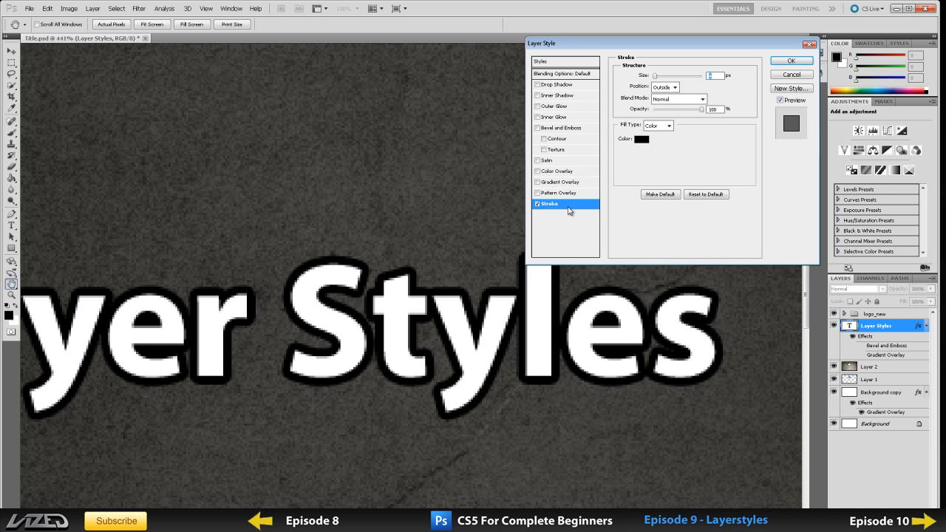
{"action": "left_click", "coordinate": [656, 125]}
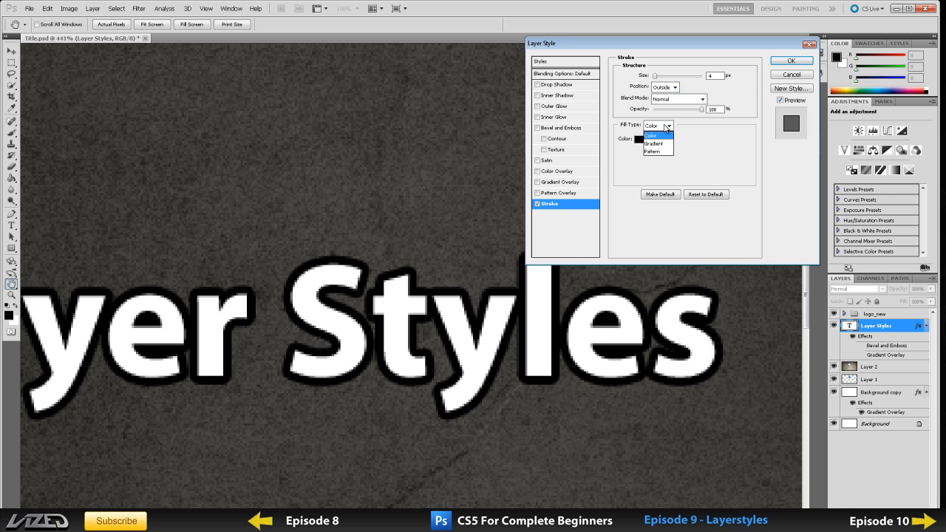
{"action": "mouse_move", "coordinate": [653, 143]}
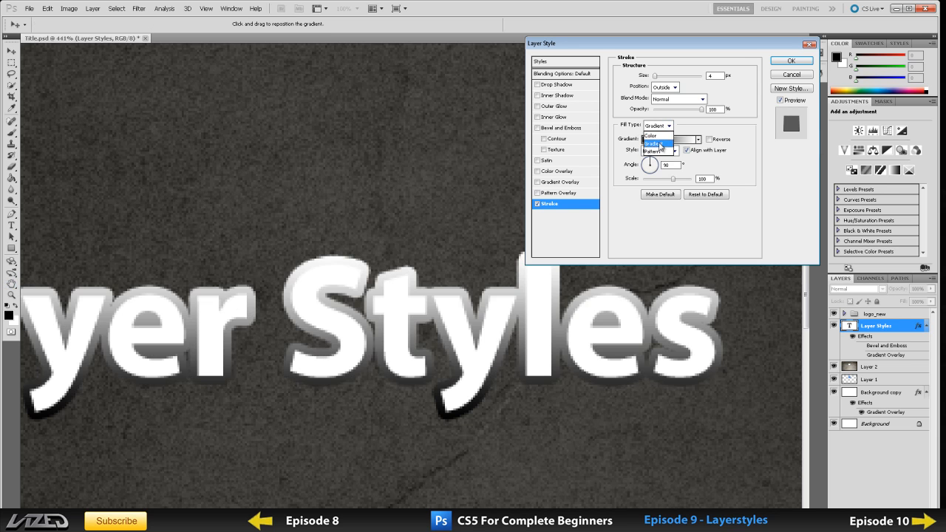
Make the stroke a solid red colour, then remove the outline from the text
{"action": "left_click", "coordinate": [650, 136]}
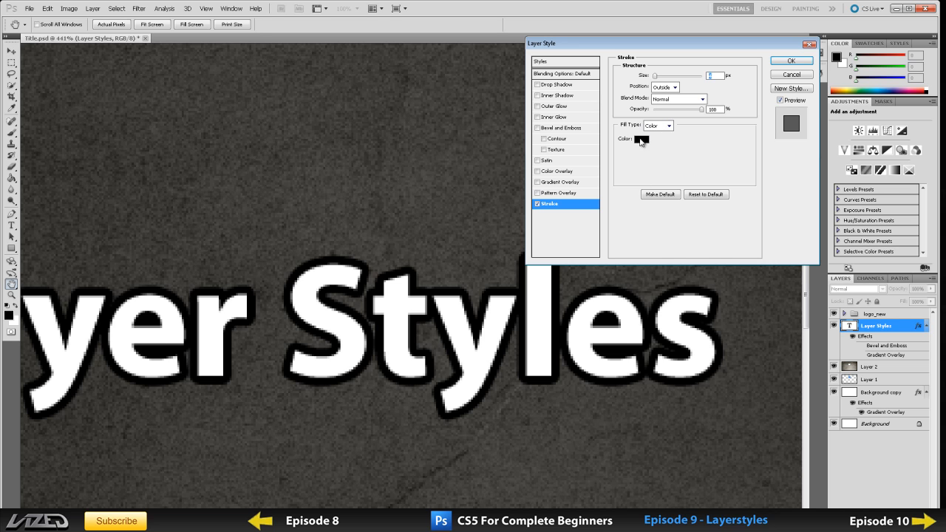
{"action": "left_click", "coordinate": [642, 139]}
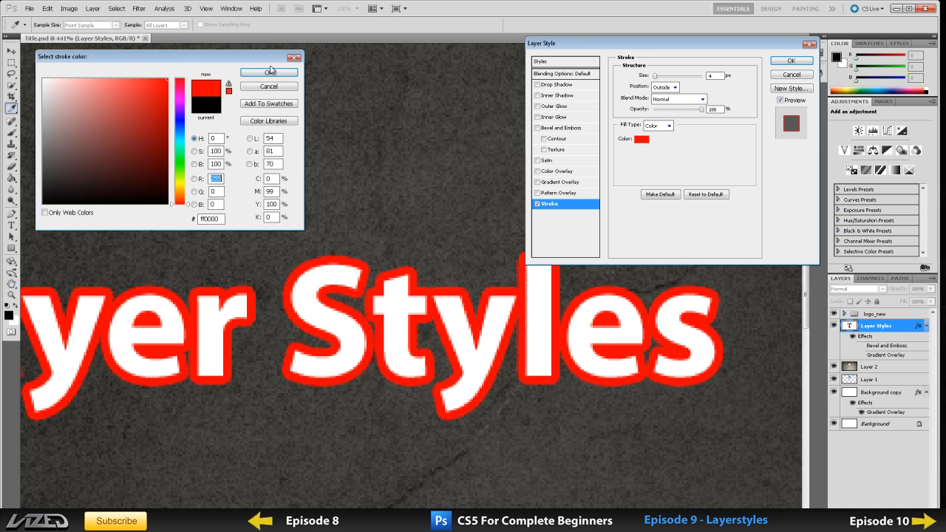
{"action": "left_click", "coordinate": [269, 71]}
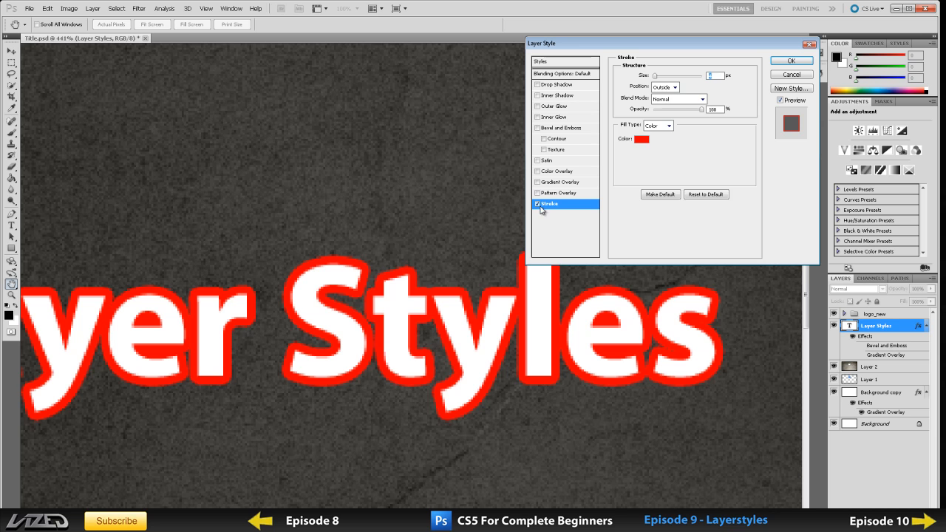
{"action": "left_click", "coordinate": [543, 62]}
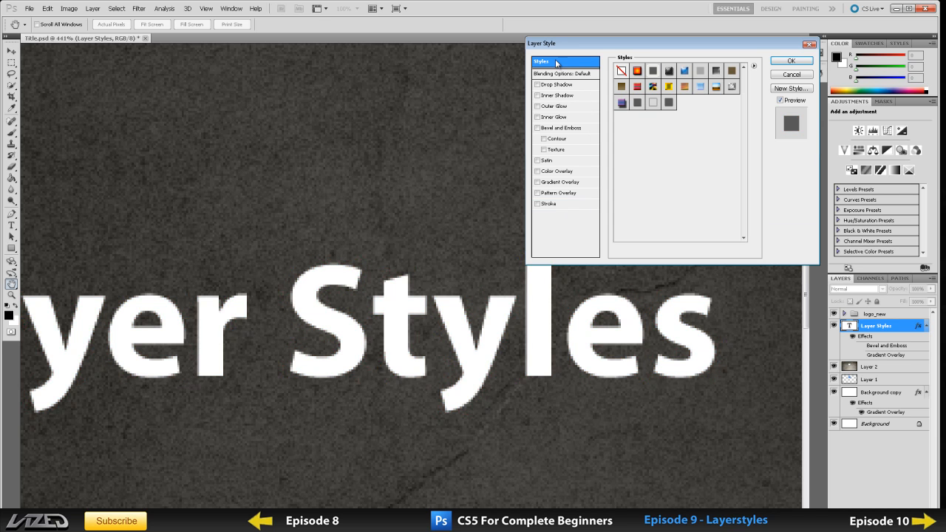
{"action": "left_click", "coordinate": [562, 74]}
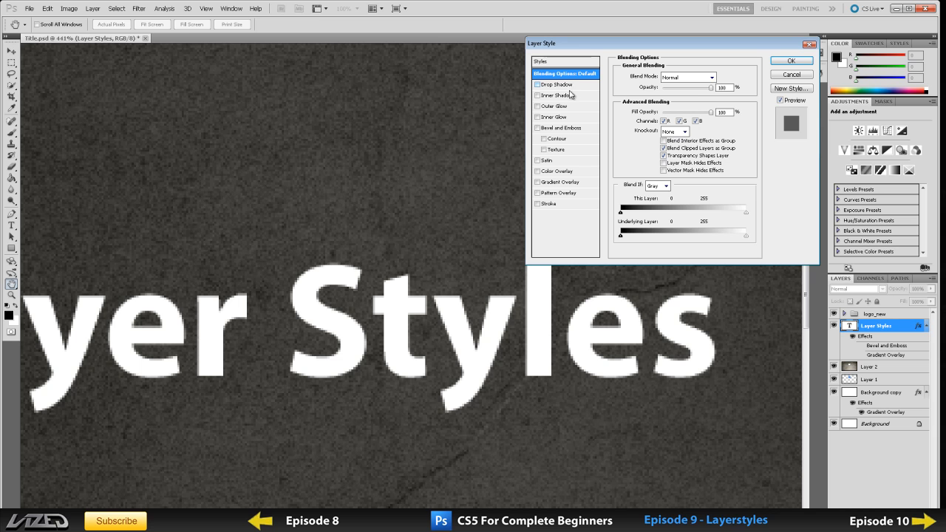
{"action": "left_click", "coordinate": [541, 62]}
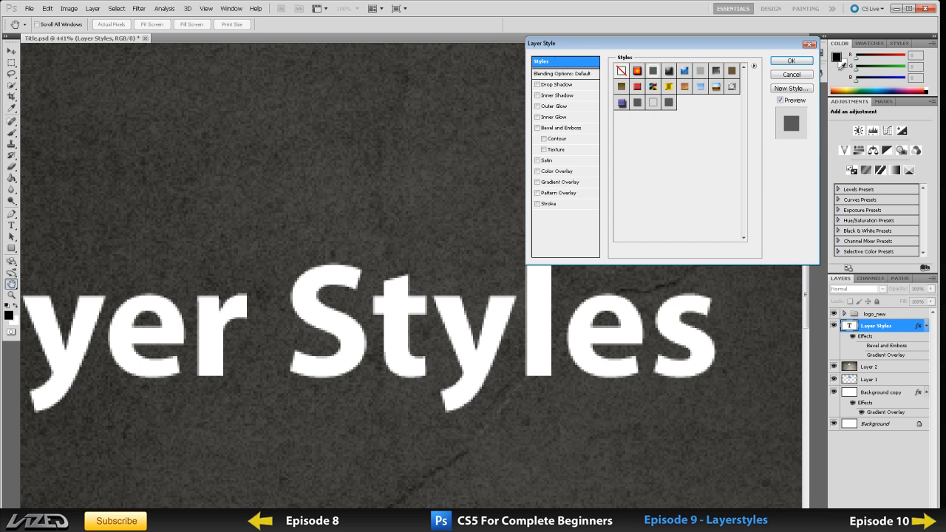